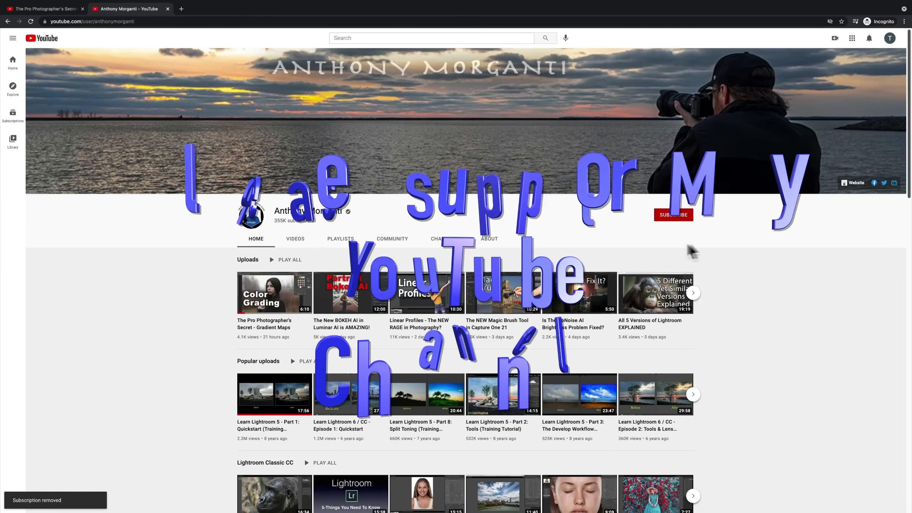
- Subscribe to the channel with All notifications, then like the Gradient Maps video
left_click(674, 215)
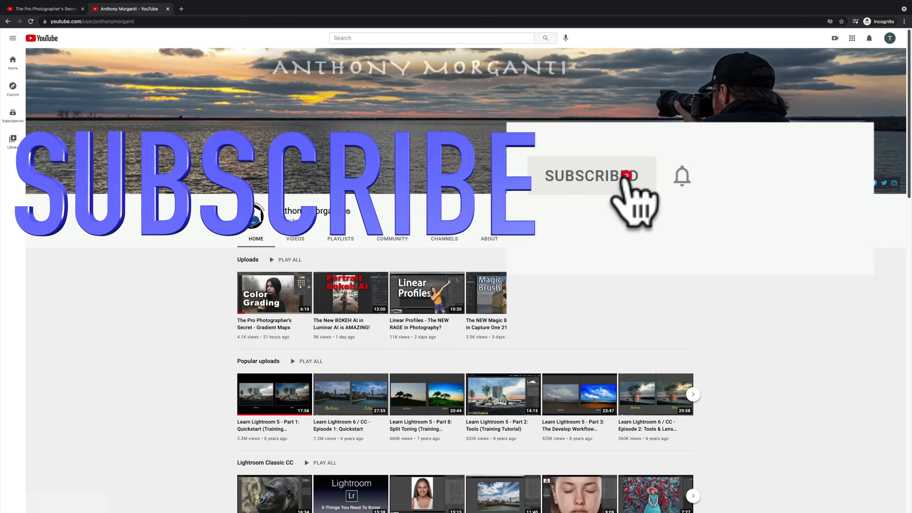
left_click(590, 175)
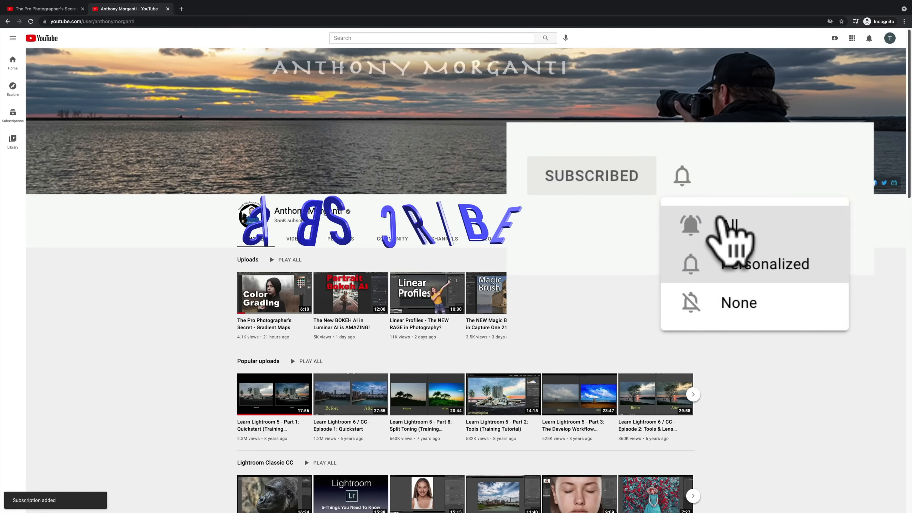
left_click(274, 293)
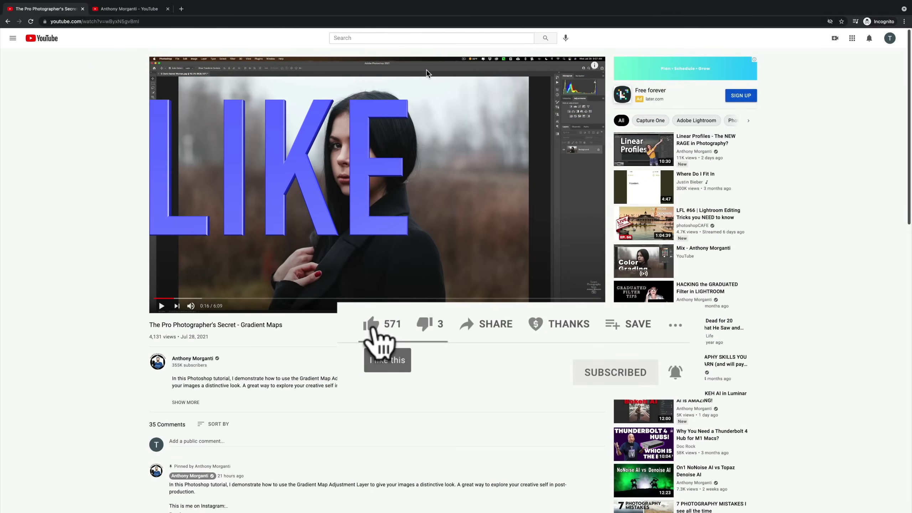
left_click(371, 324)
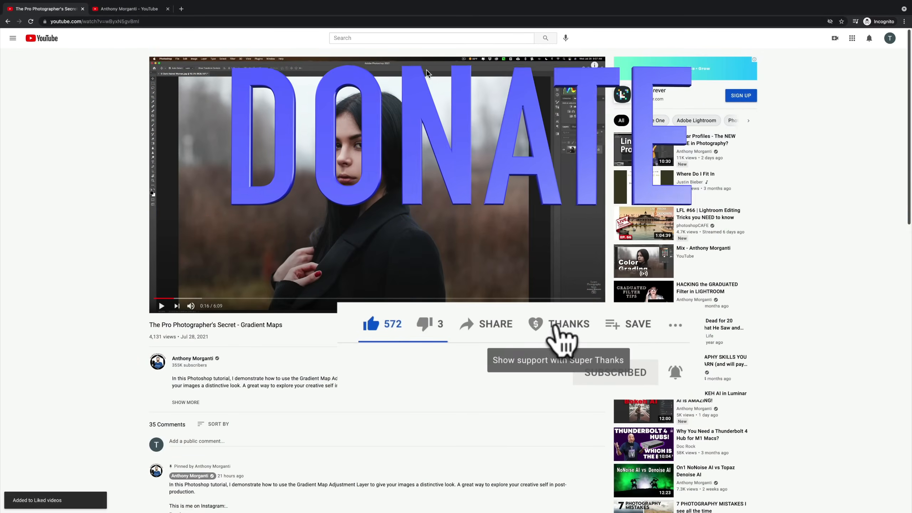
left_click(569, 324)
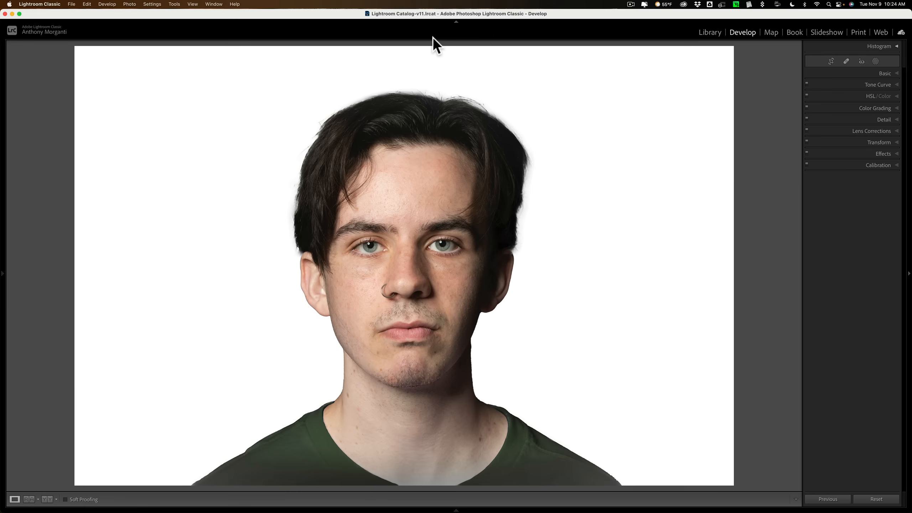
left_click(884, 72)
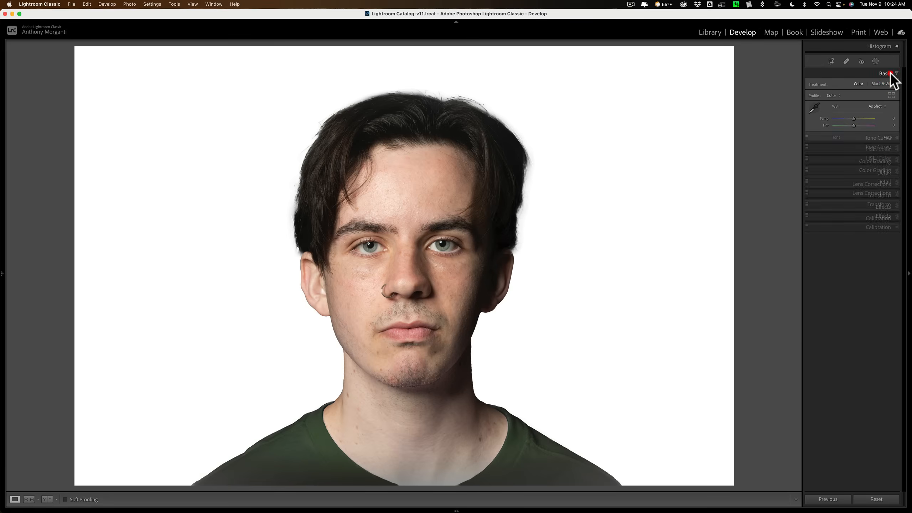
left_click(881, 73)
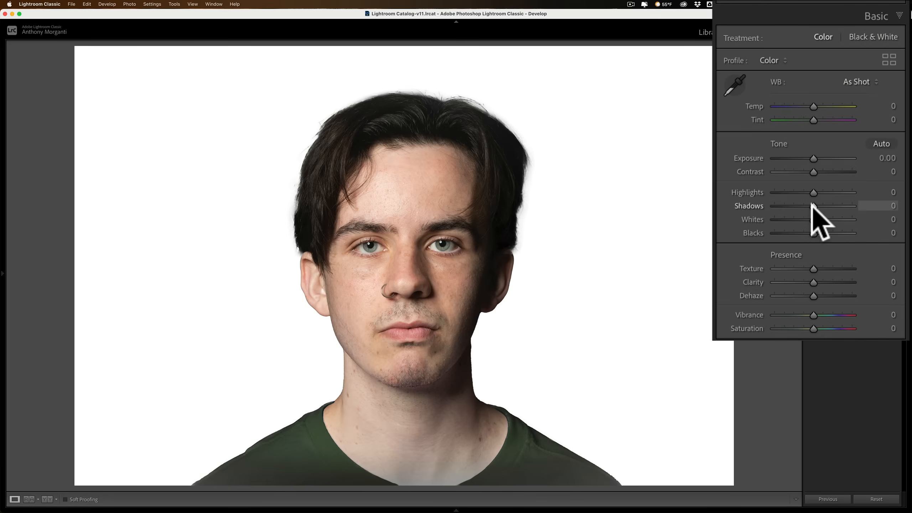
left_click_drag(815, 205, 852, 205)
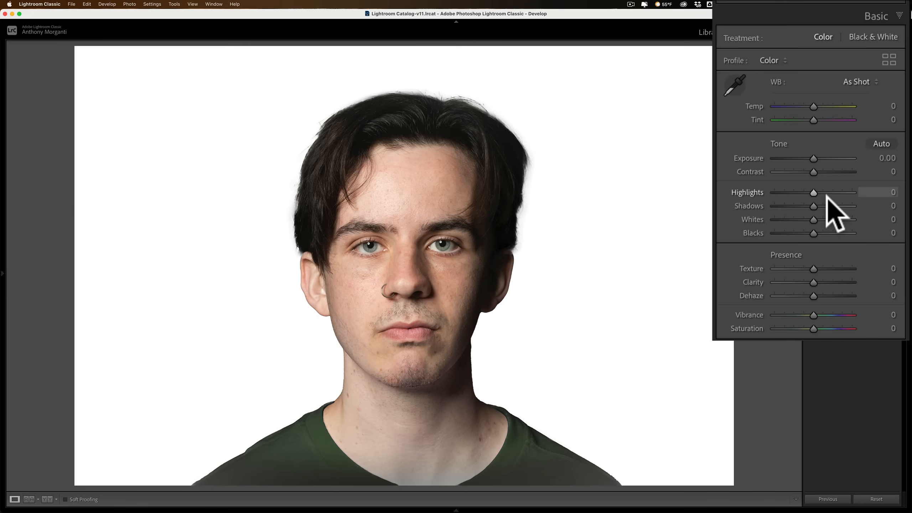
left_click(885, 73)
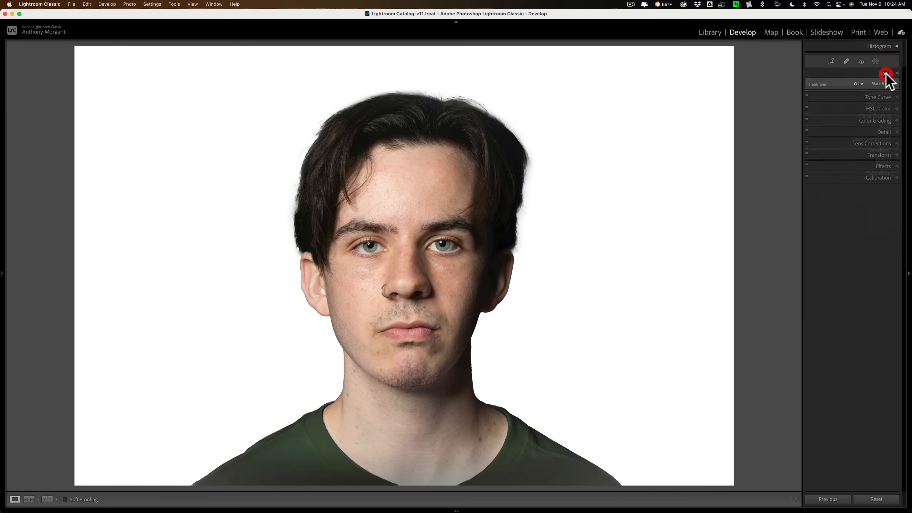
left_click(884, 74)
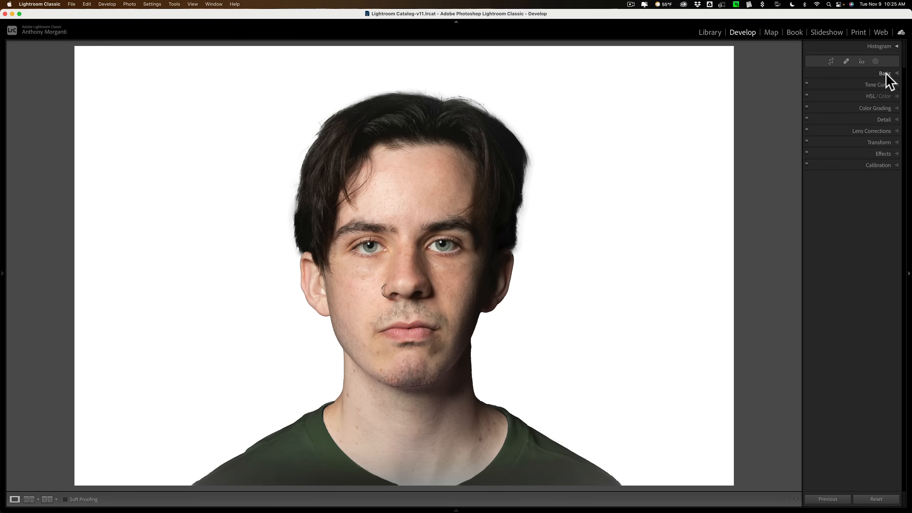
mouse_move(849, 79)
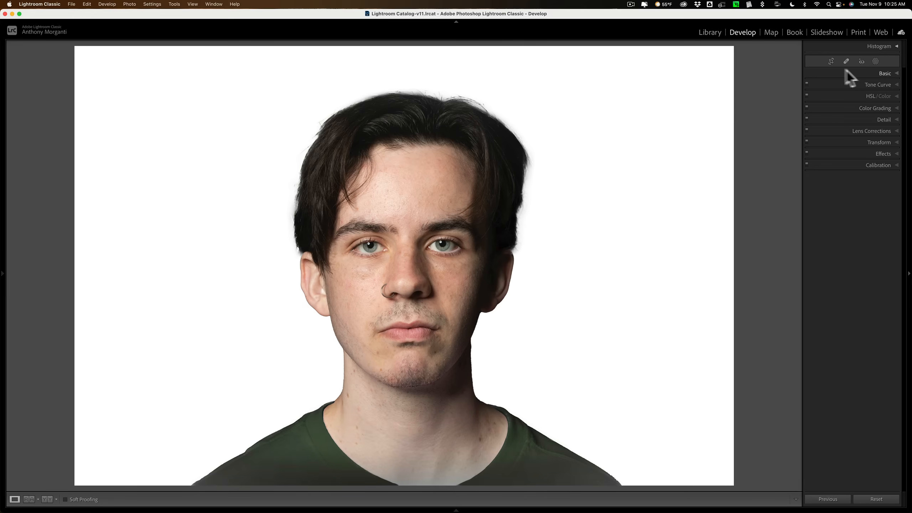
- Crop the portrait to a 1 x 1 square, trimmed from the top edge, and commit
left_click(831, 61)
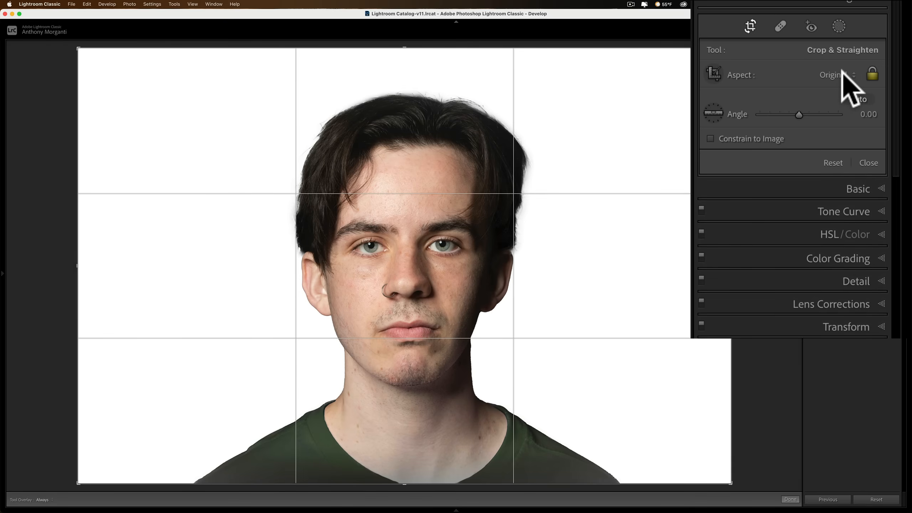
left_click(833, 75)
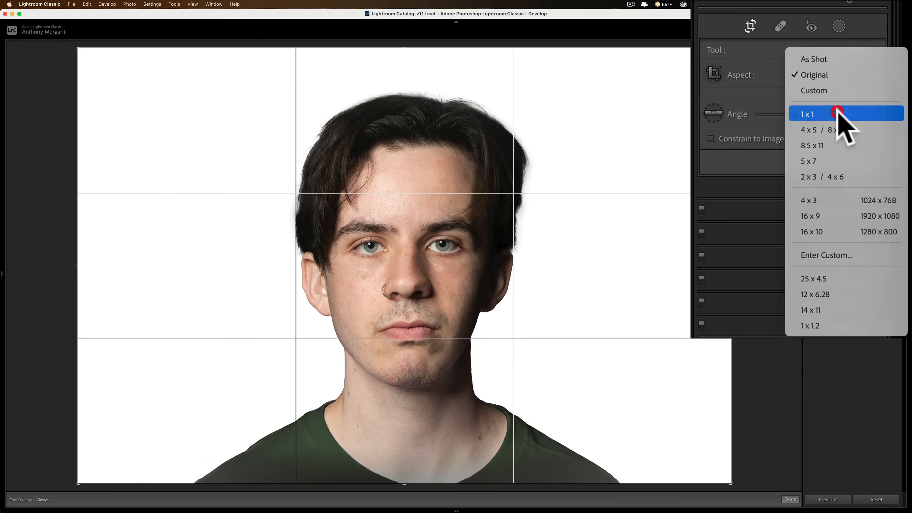
left_click(808, 113)
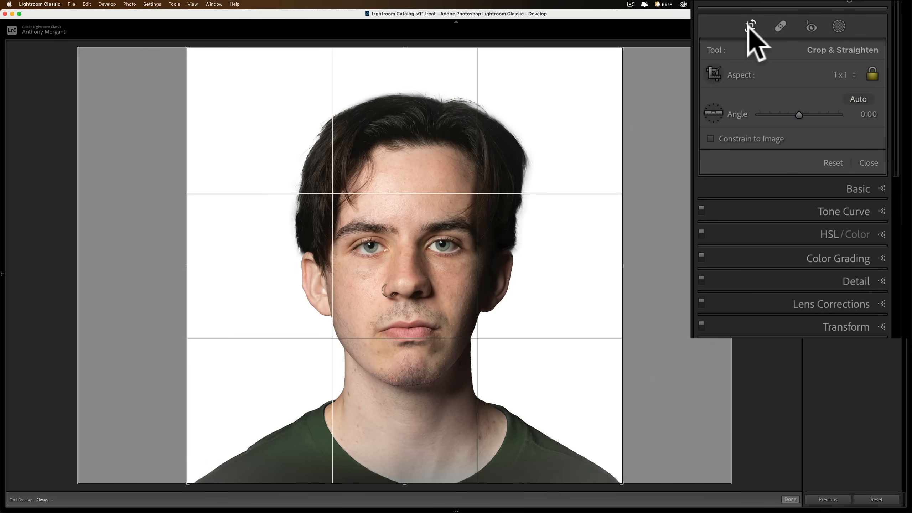
mouse_move(751, 25)
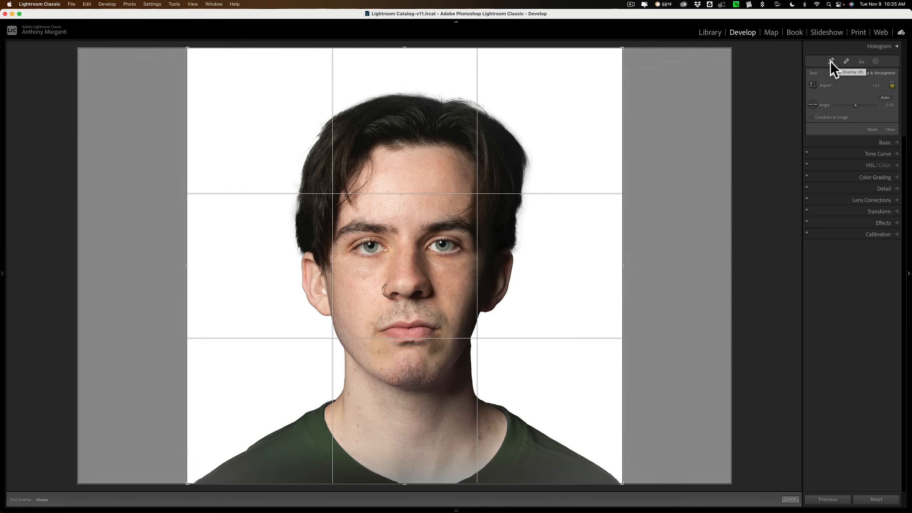
mouse_move(445, 56)
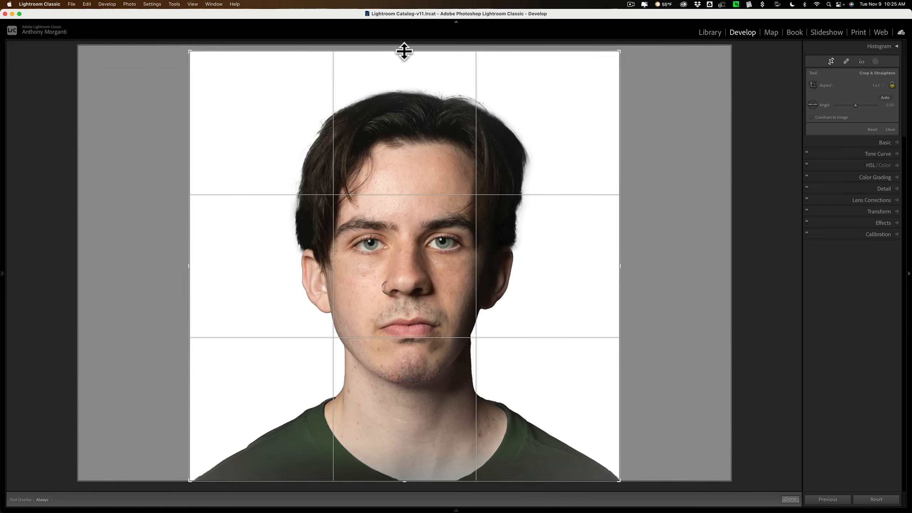
left_click_drag(403, 52, 404, 62)
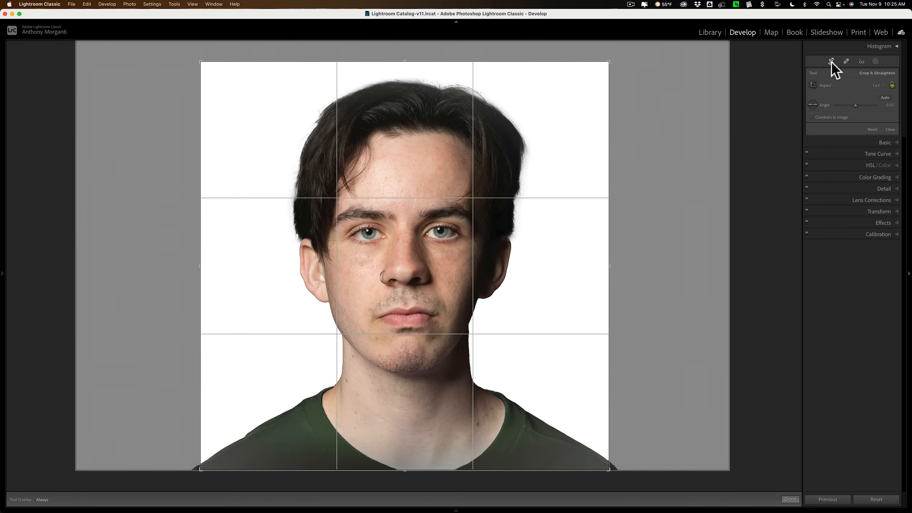
left_click(832, 62)
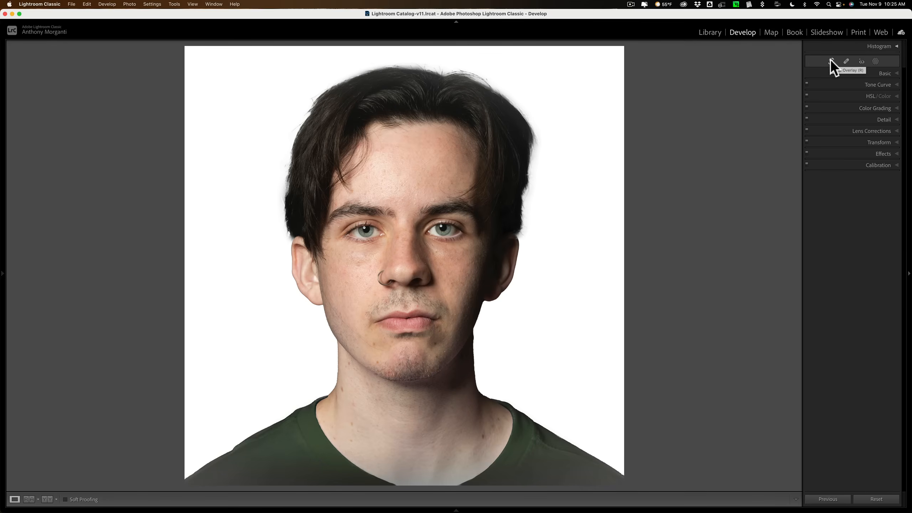
mouse_move(726, 87)
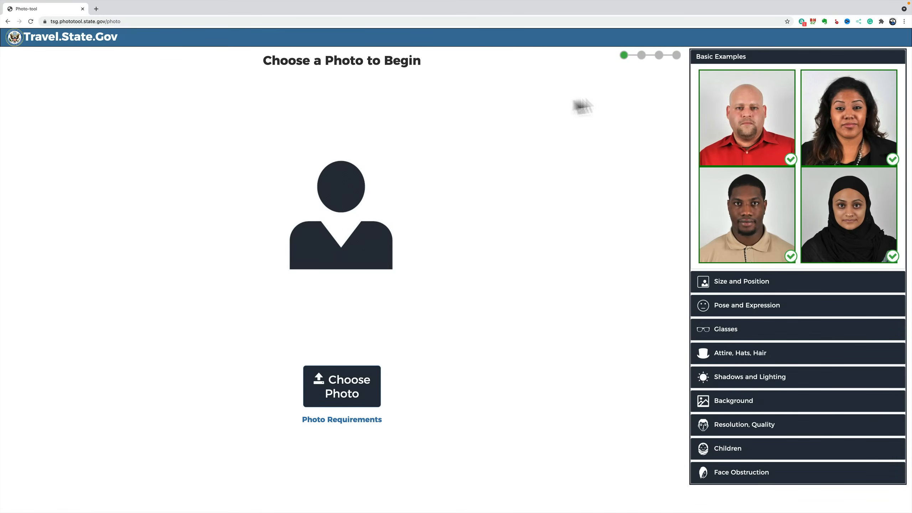
mouse_move(361, 283)
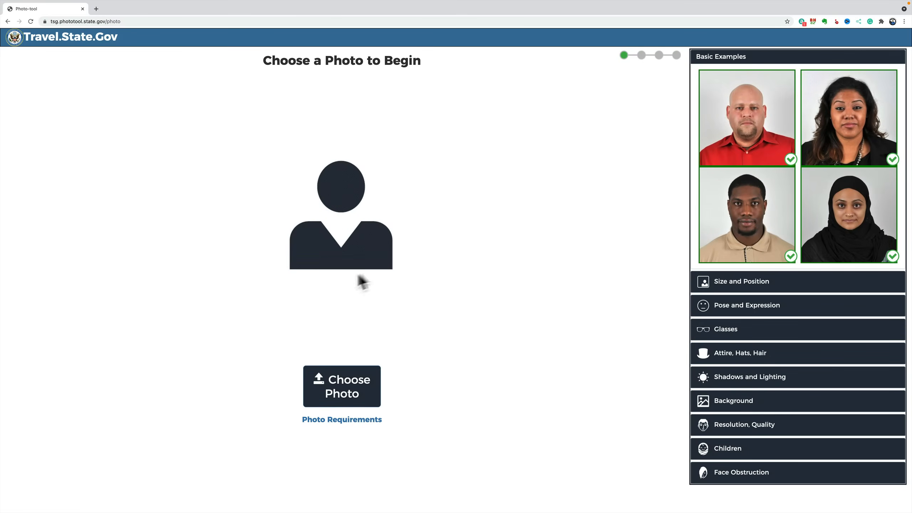
mouse_move(614, 214)
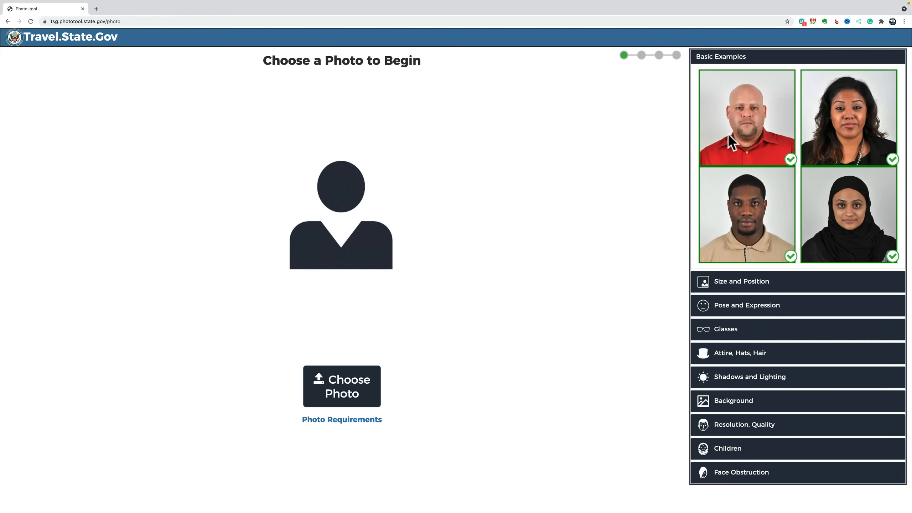
mouse_move(758, 283)
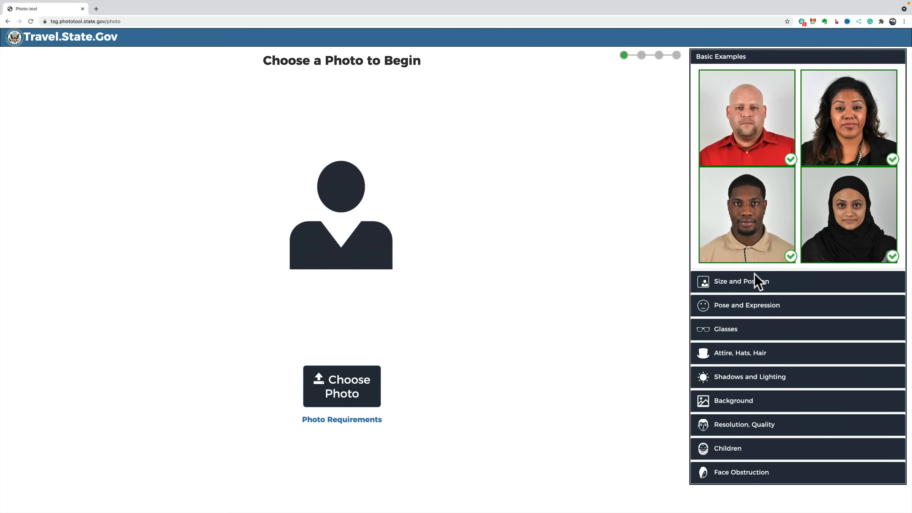
- Review the Size and Position and Glasses examples, then collapse Glasses
left_click(741, 281)
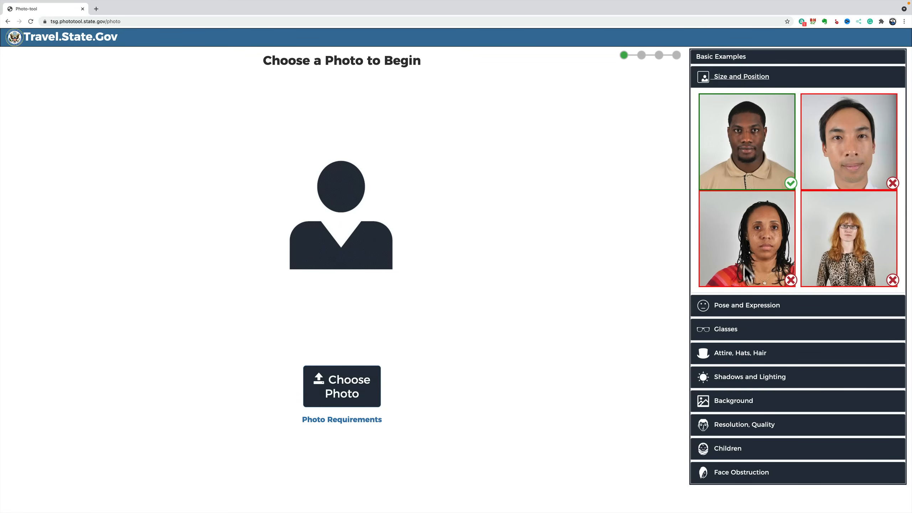
mouse_move(739, 170)
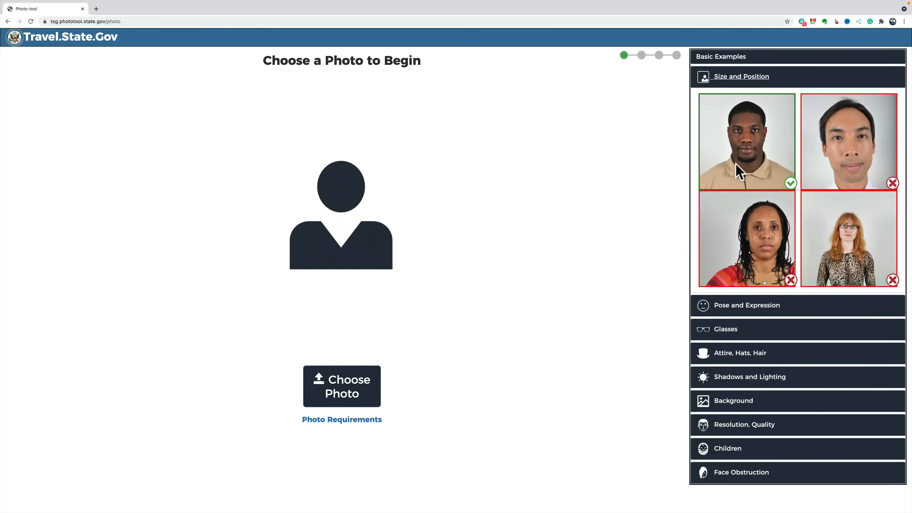
mouse_move(855, 180)
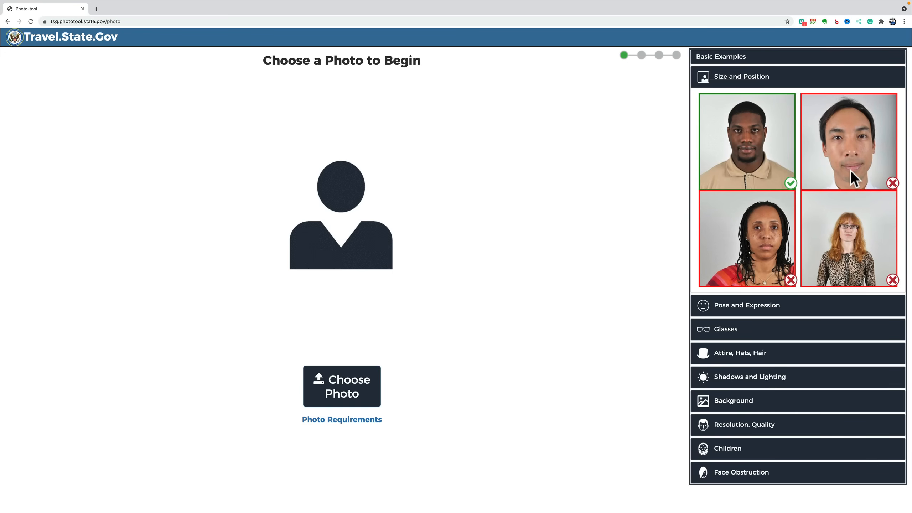
mouse_move(853, 179)
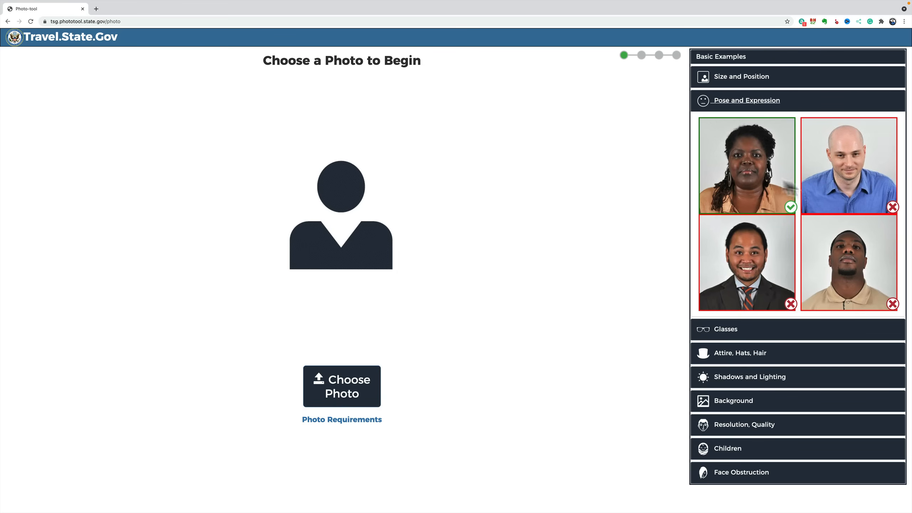
mouse_move(855, 181)
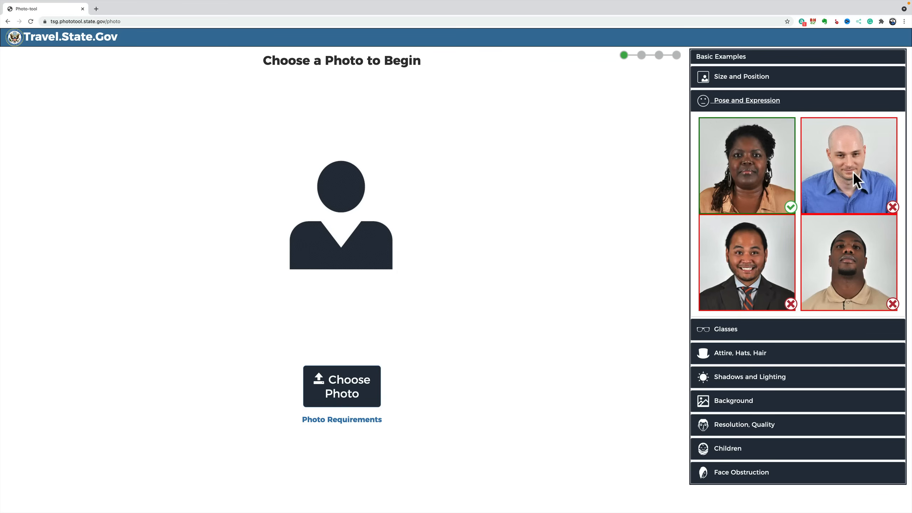
mouse_move(852, 266)
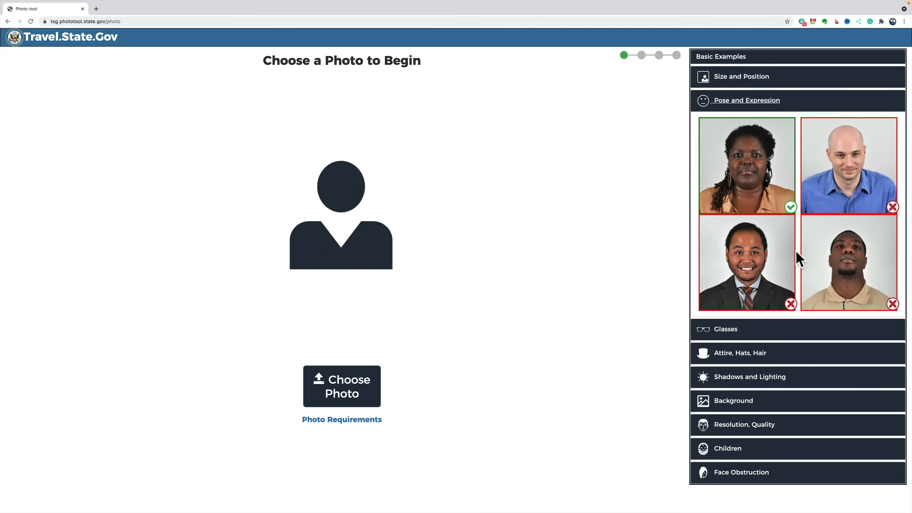
left_click(726, 328)
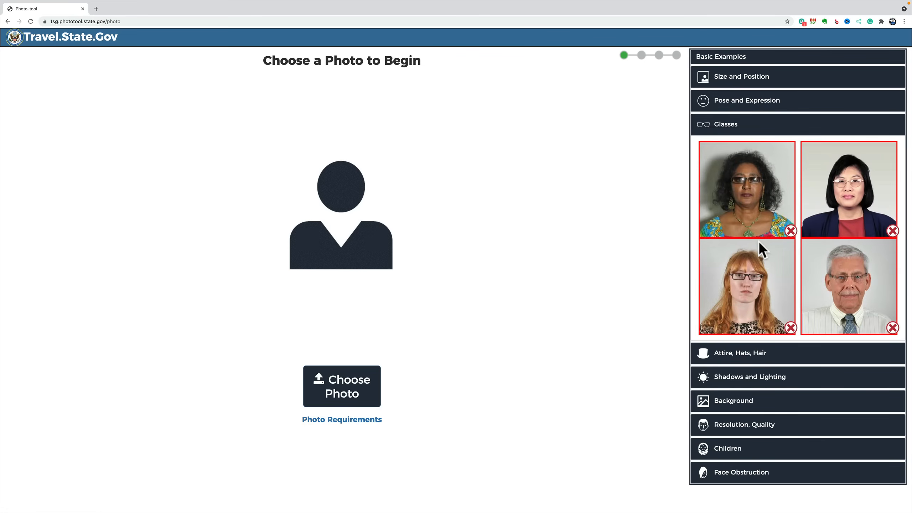
mouse_move(757, 227)
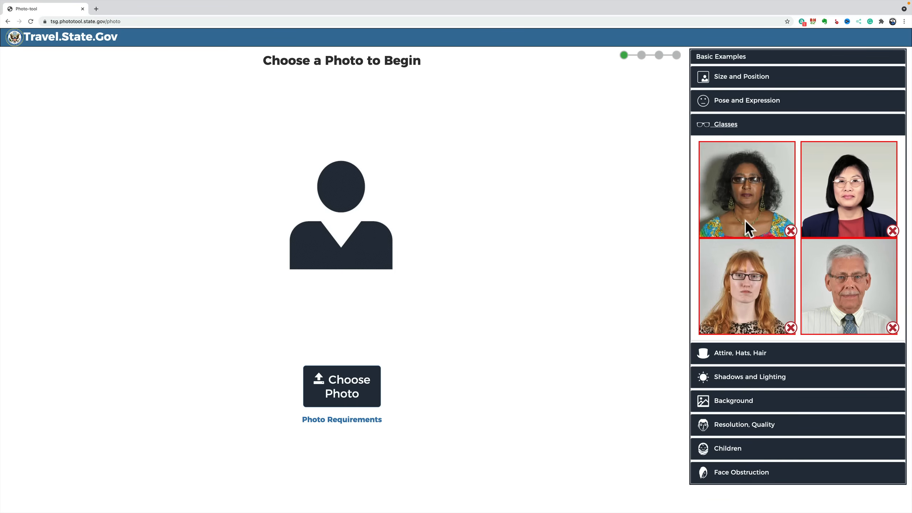
left_click(724, 124)
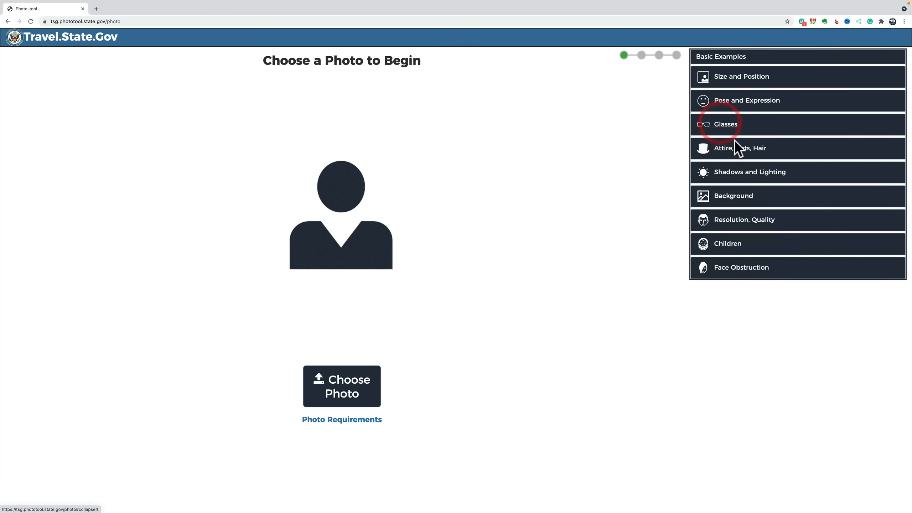
- Review Shadows and Lighting, Background, Resolution Quality, Children and Face Obstruction examples, then return to Lightroom
left_click(756, 148)
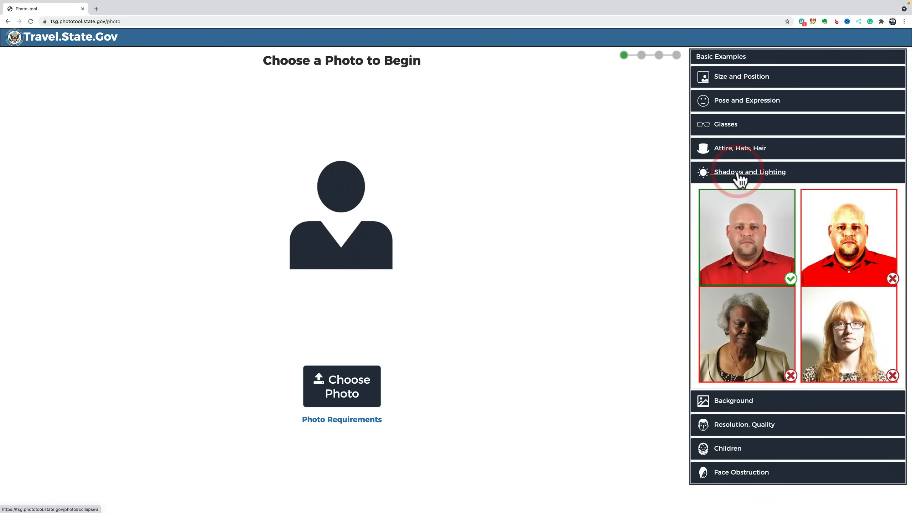
mouse_move(867, 245)
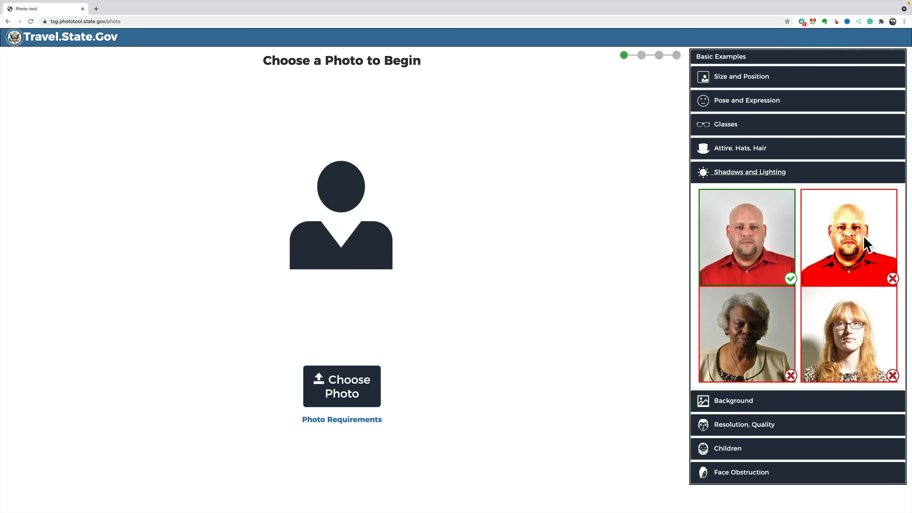
mouse_move(875, 319)
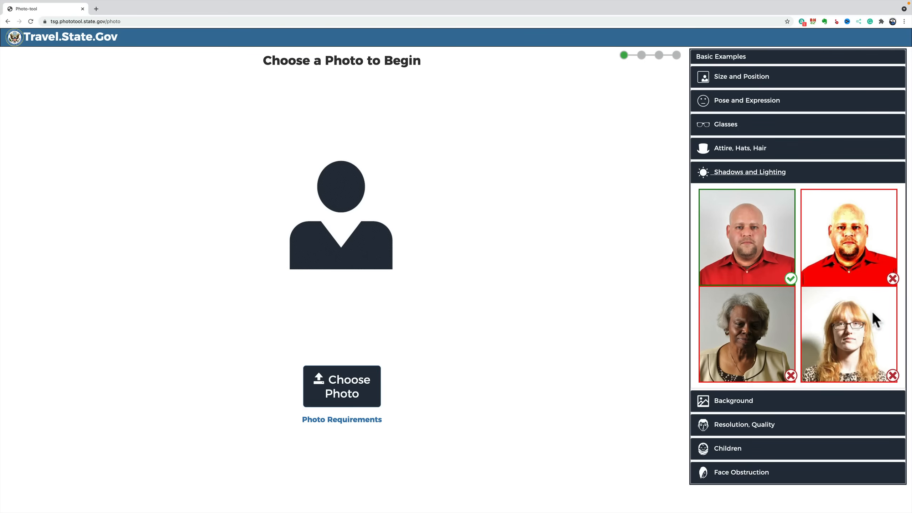
mouse_move(842, 332)
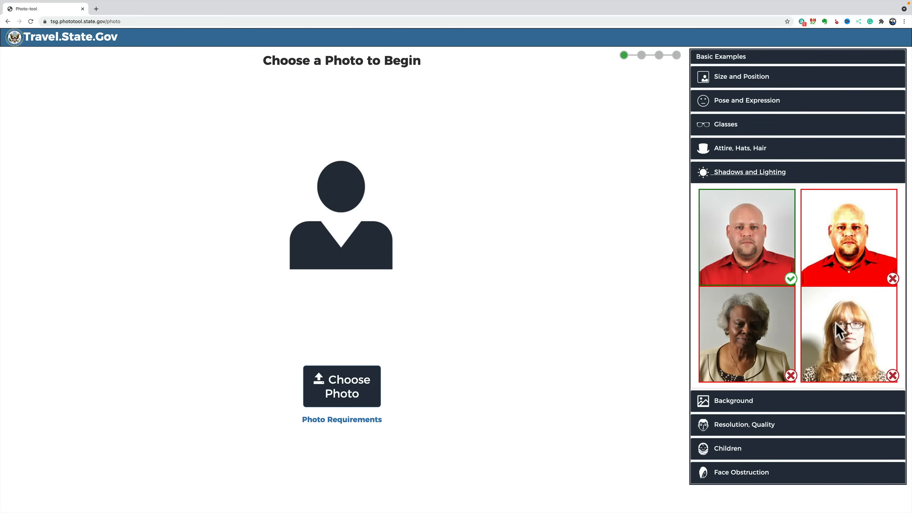
left_click(749, 172)
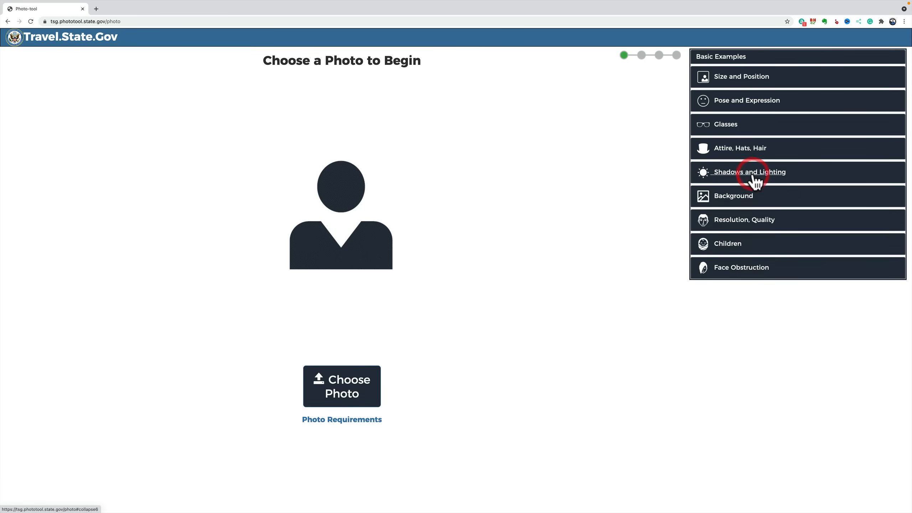
left_click(733, 196)
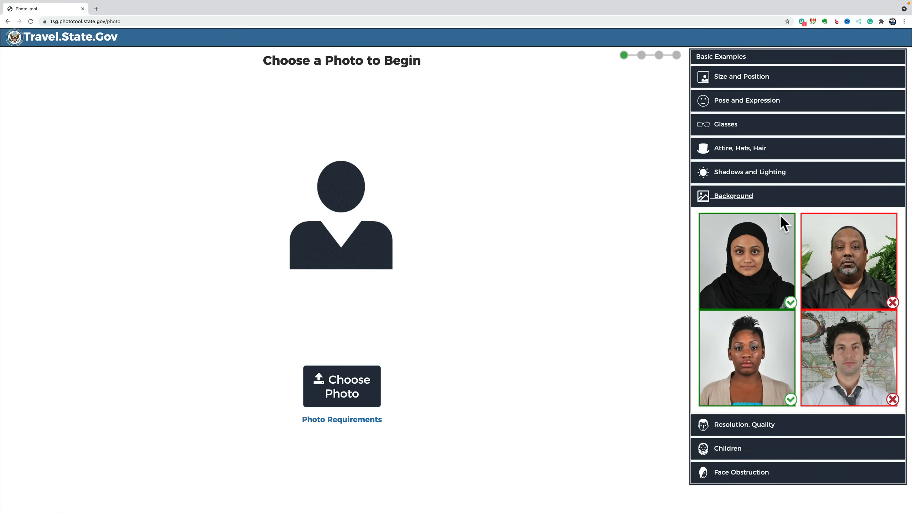
mouse_move(833, 278)
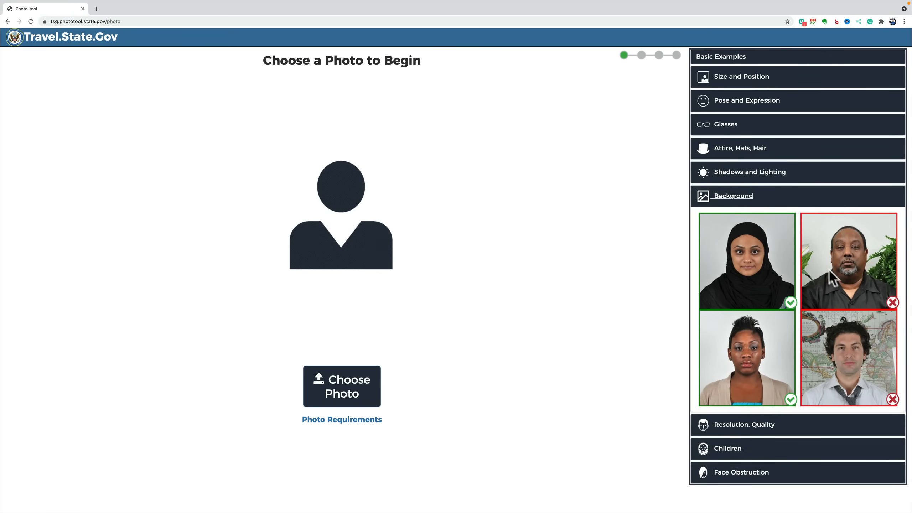
left_click(732, 195)
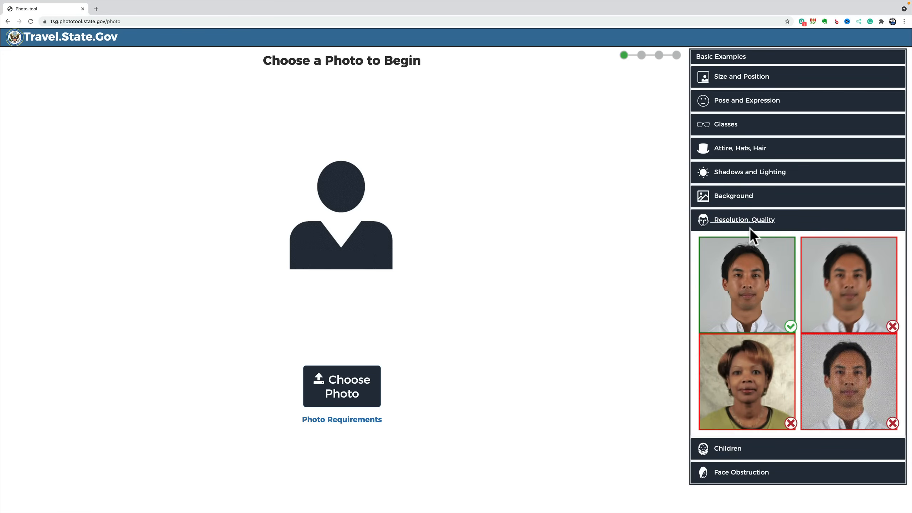
left_click(748, 219)
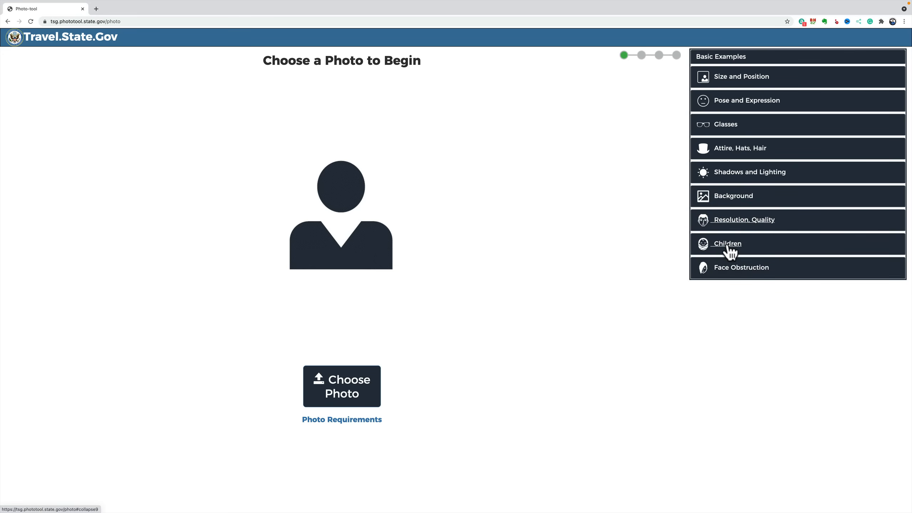
left_click(727, 243)
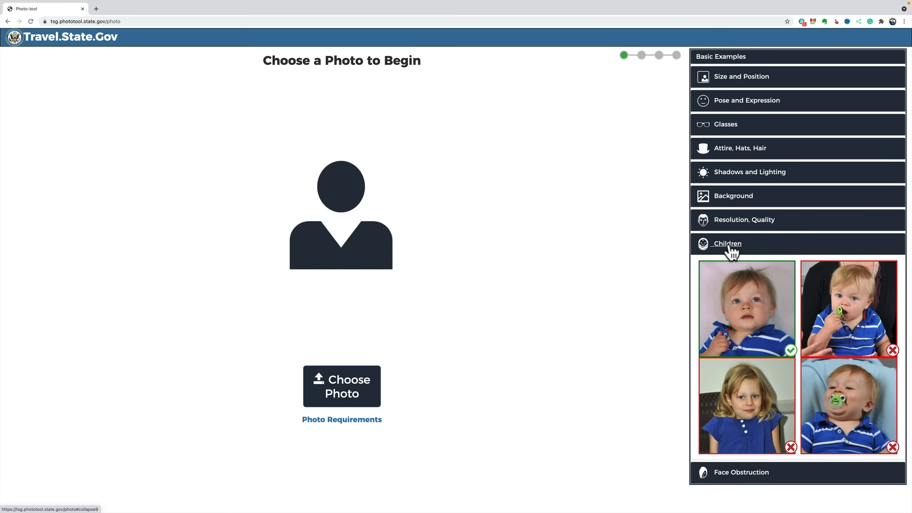
mouse_move(756, 311)
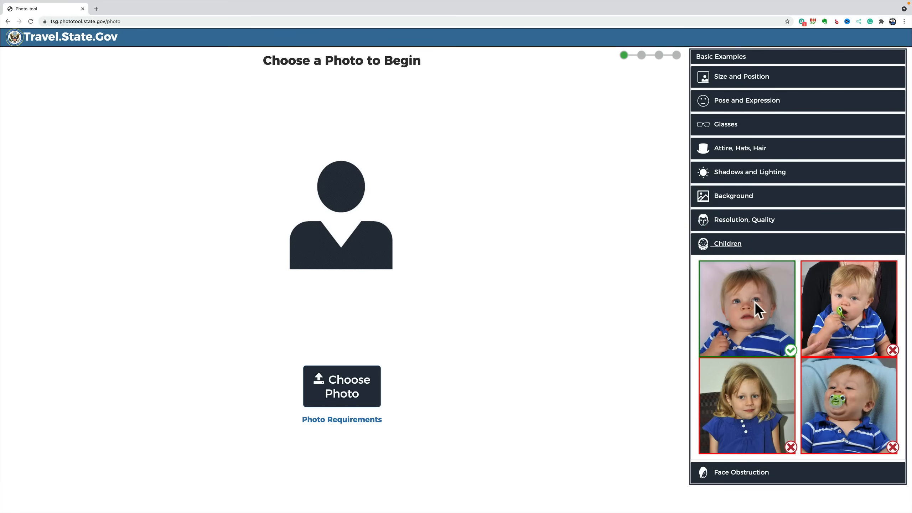
mouse_move(751, 285)
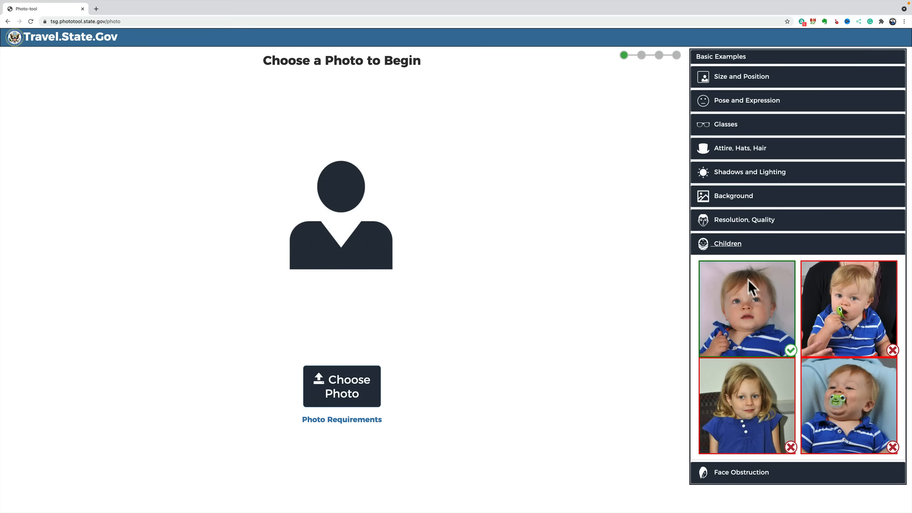
mouse_move(754, 297)
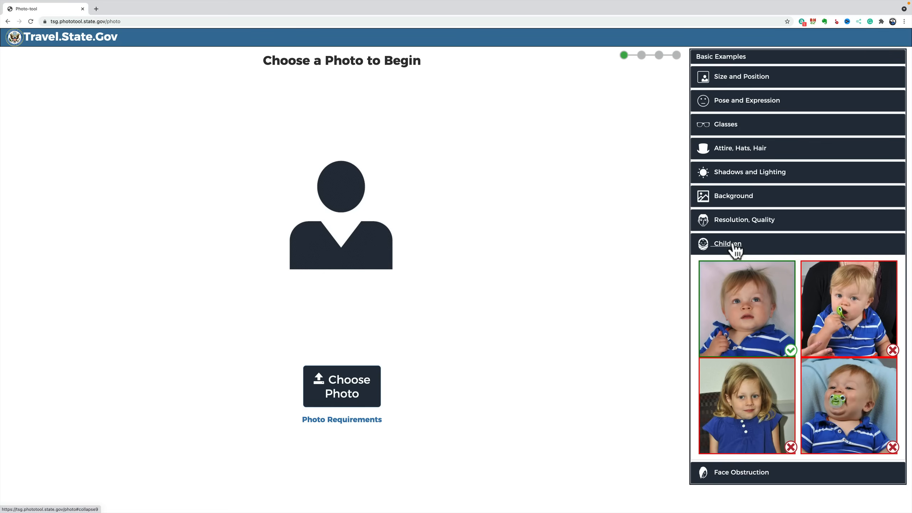
left_click(740, 266)
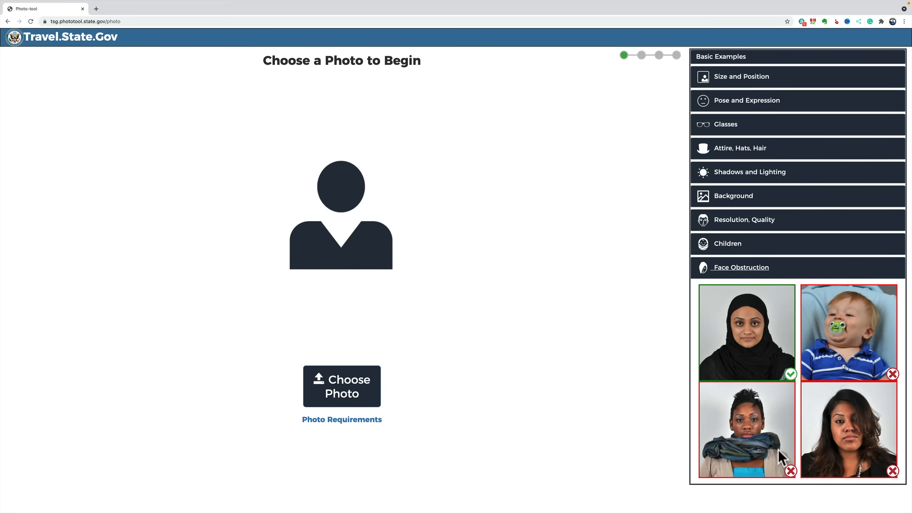
mouse_move(865, 344)
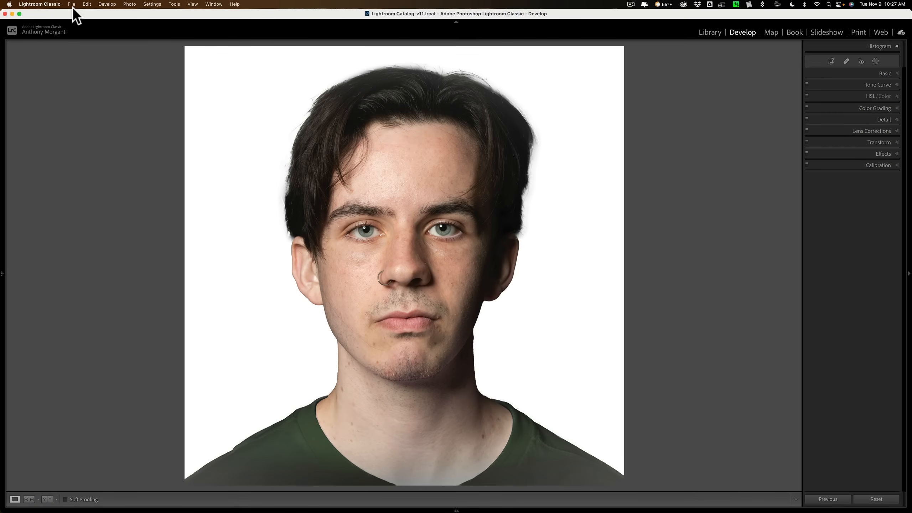
left_click(71, 4)
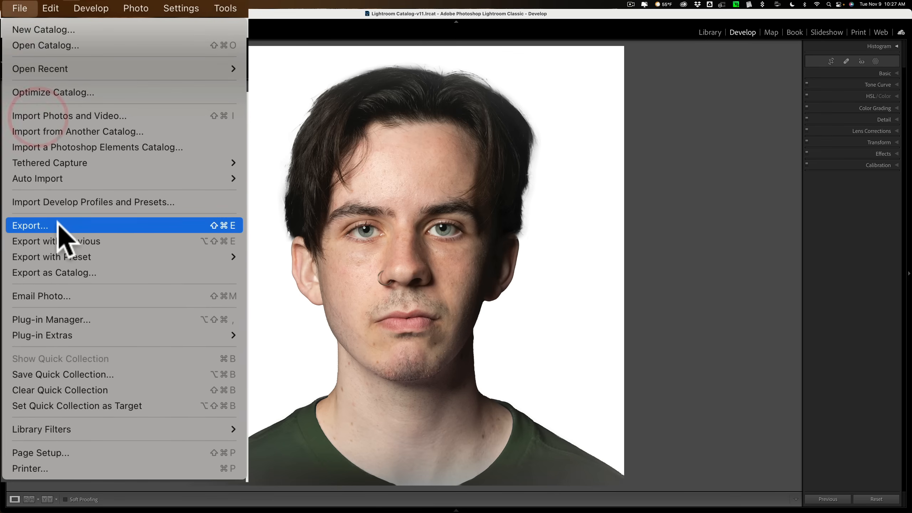
- In Export, set a 2,000-pixel long edge, then resize to Width & Height
left_click(30, 225)
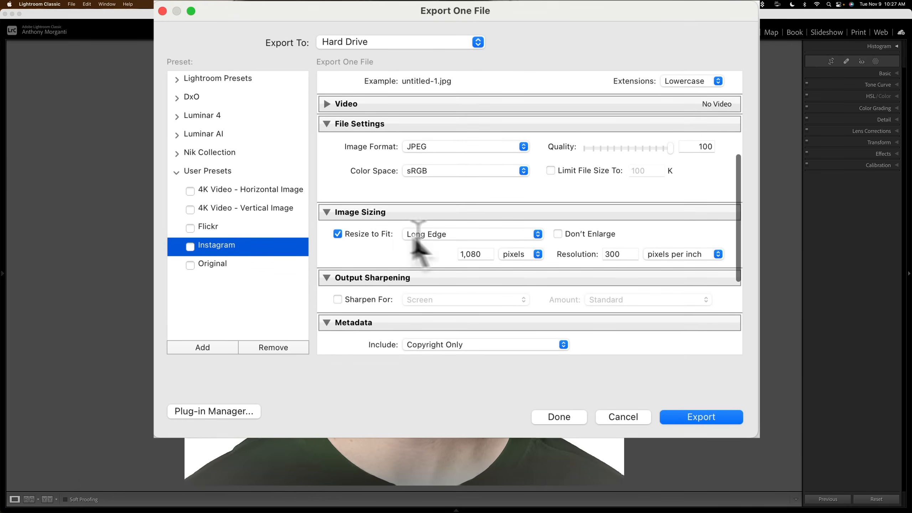
mouse_move(462, 261)
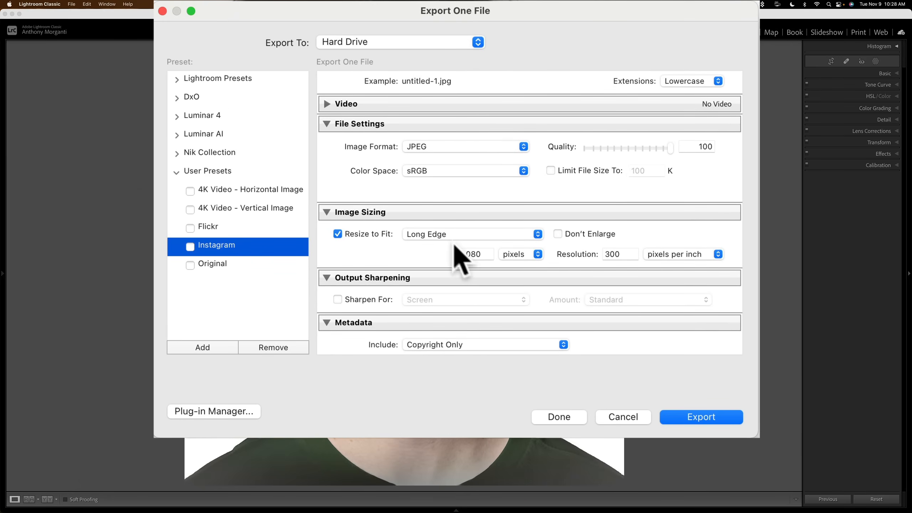
mouse_move(465, 250)
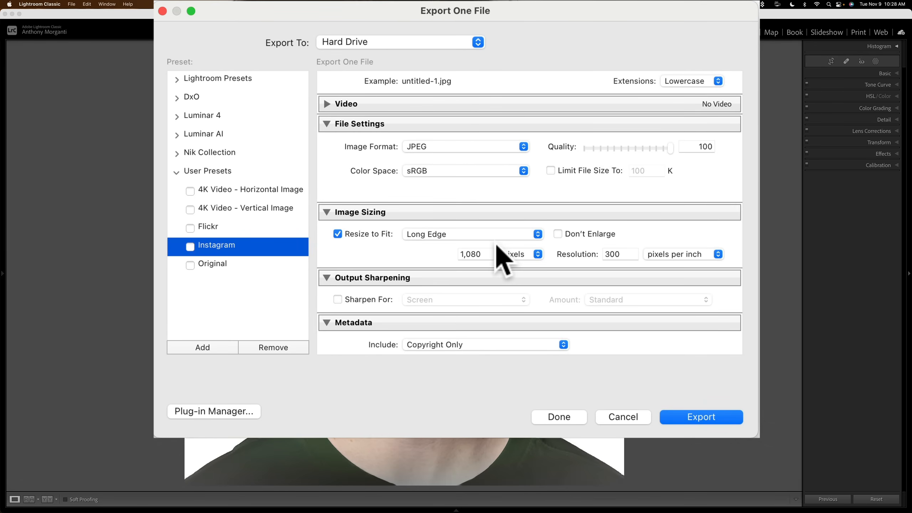
left_click(475, 254)
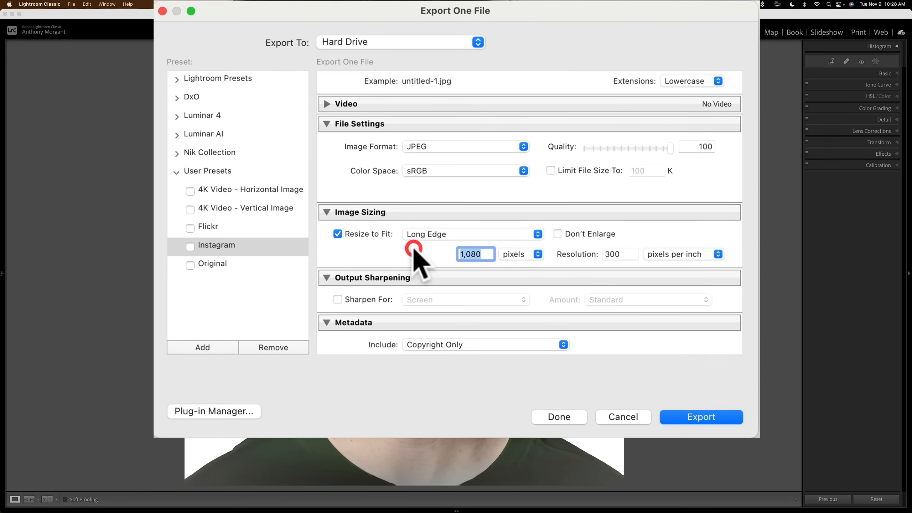
type("200")
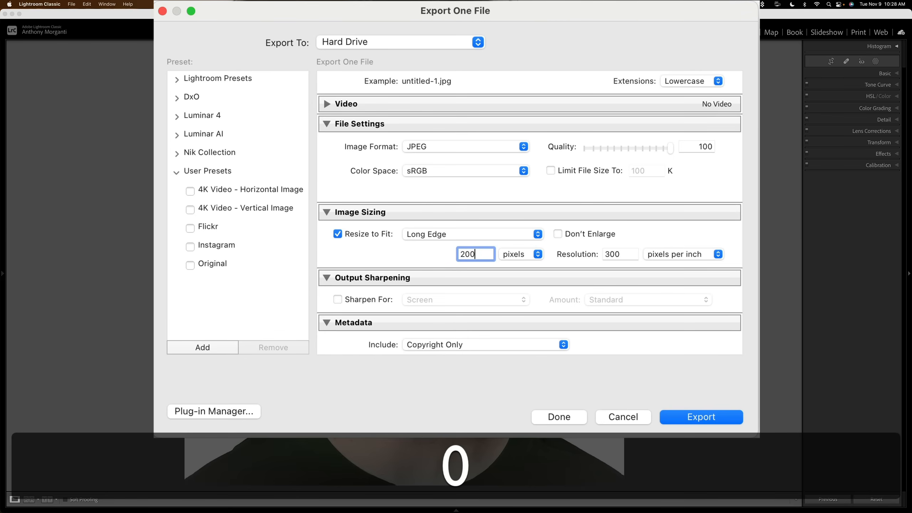
left_click(620, 254)
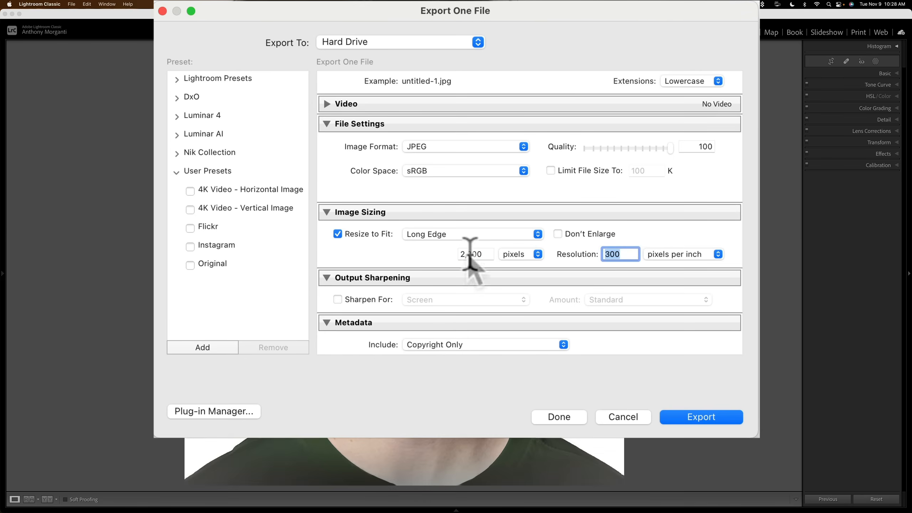
left_click(472, 233)
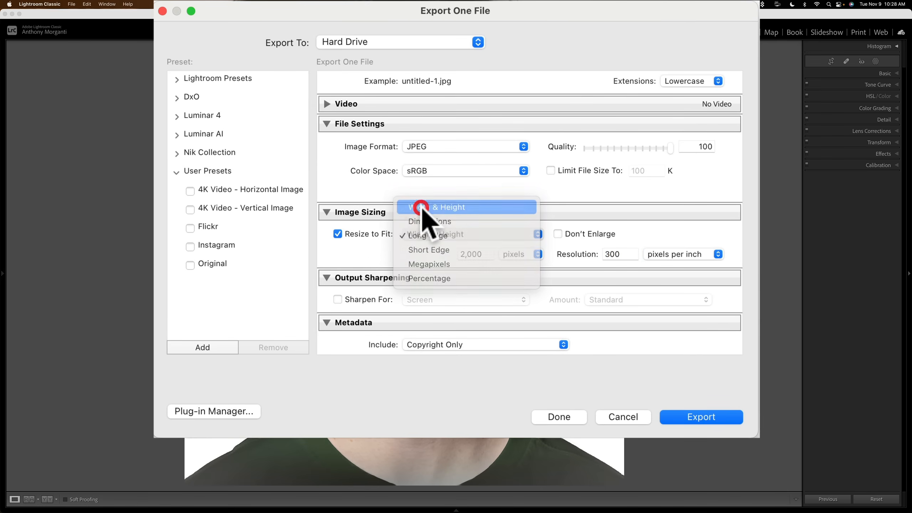
left_click(433, 207)
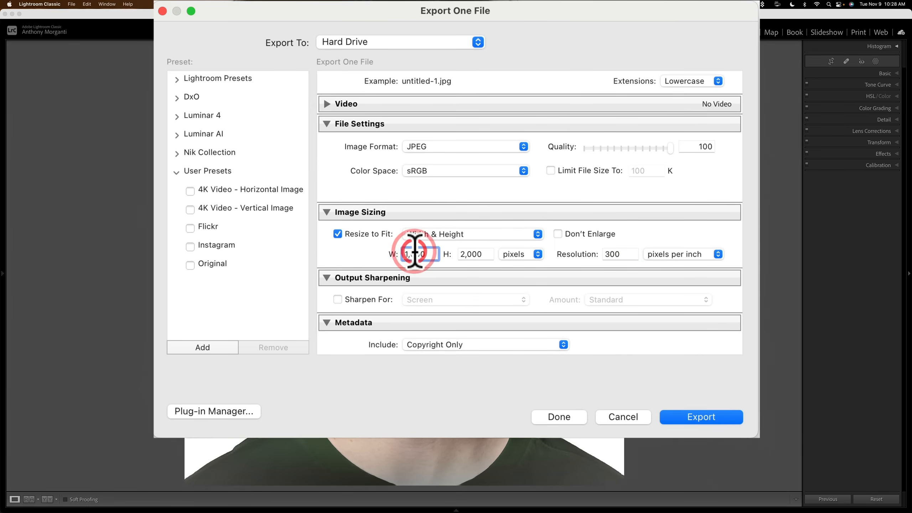
type("200")
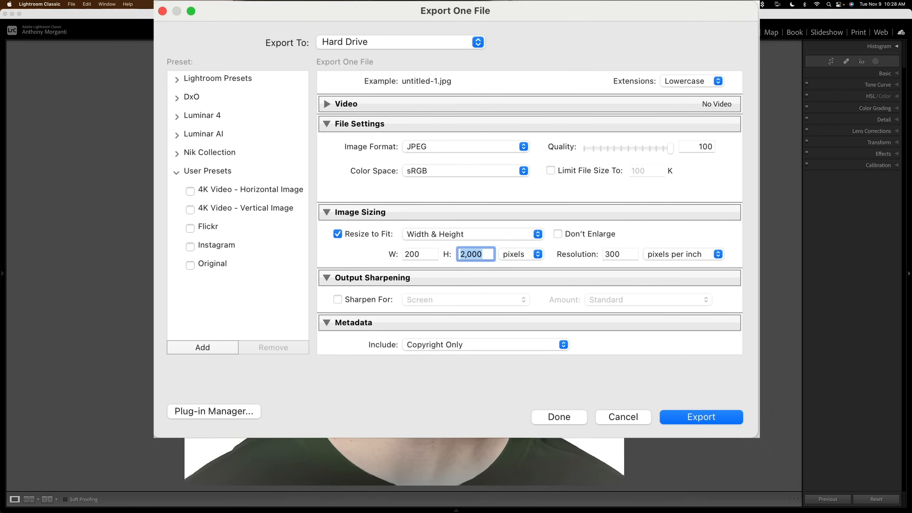
left_click(419, 254)
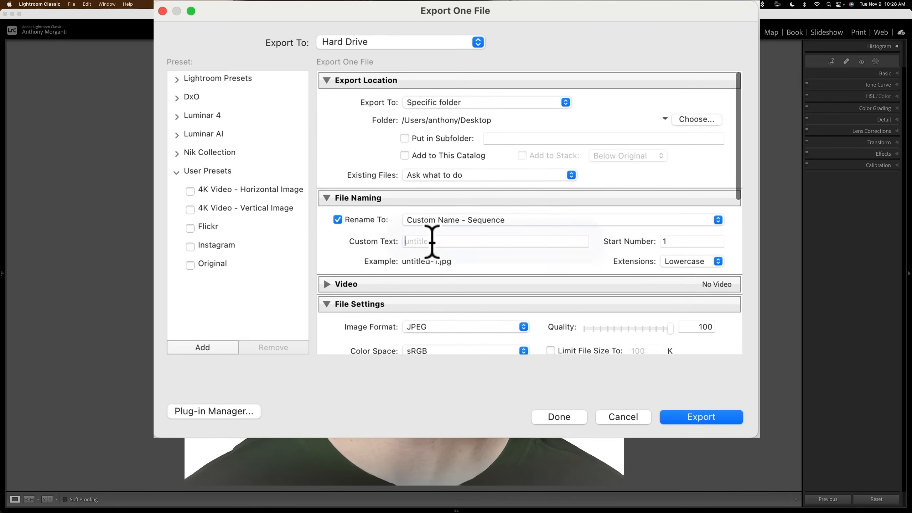
- Name the file PP, keep the 2,000 x 2,000 size in pixels, and export
type("PP")
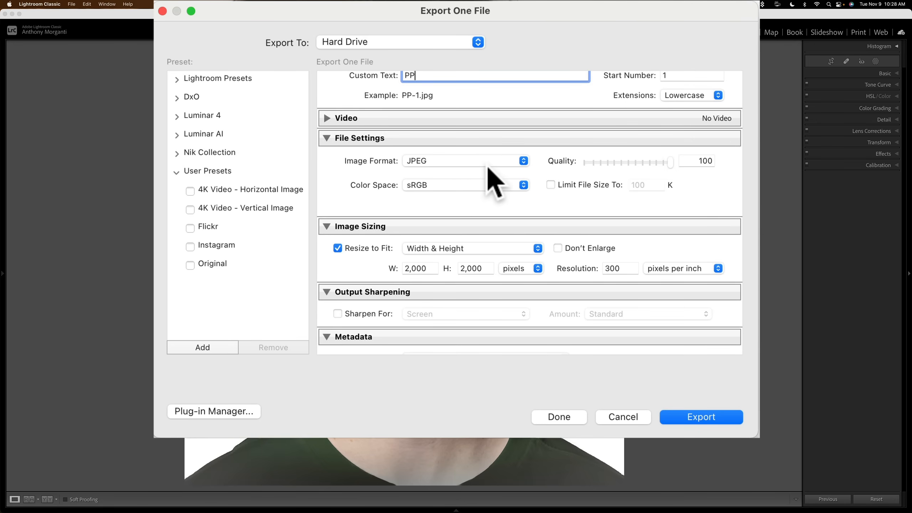
mouse_move(593, 346)
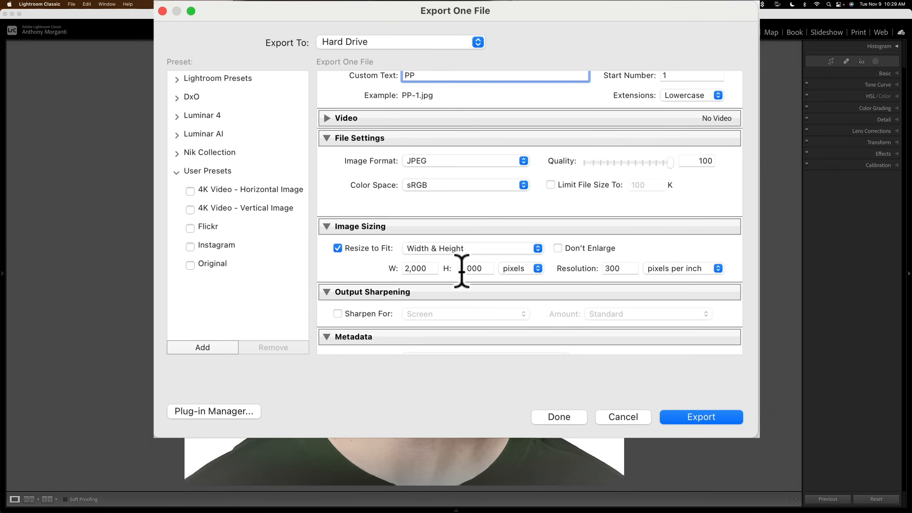
left_click(522, 268)
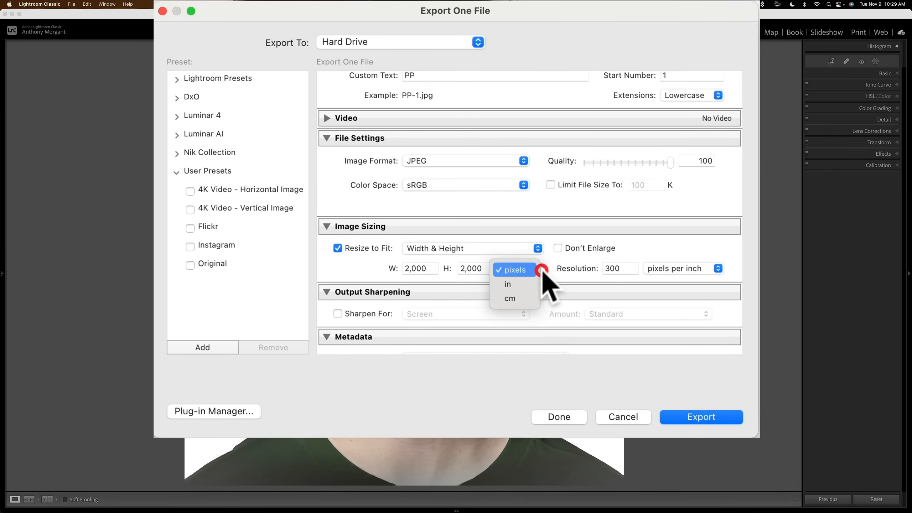
left_click(515, 269)
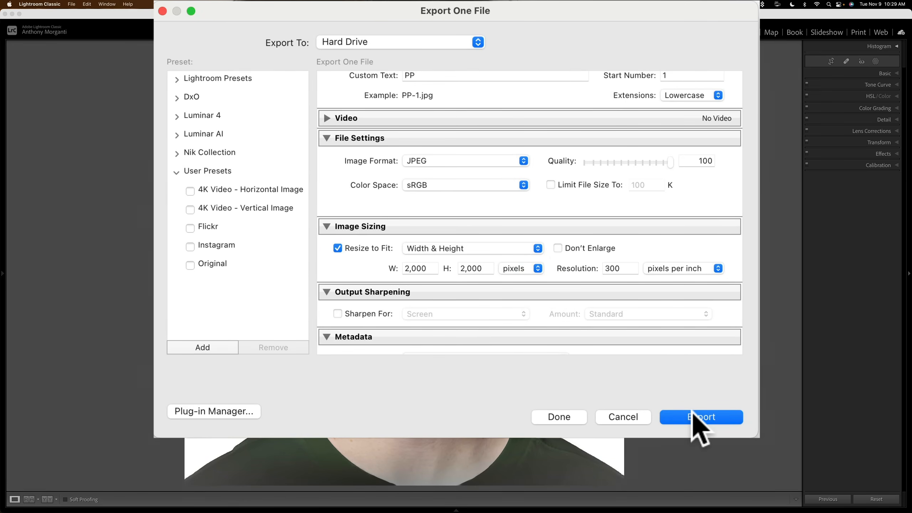
left_click(701, 417)
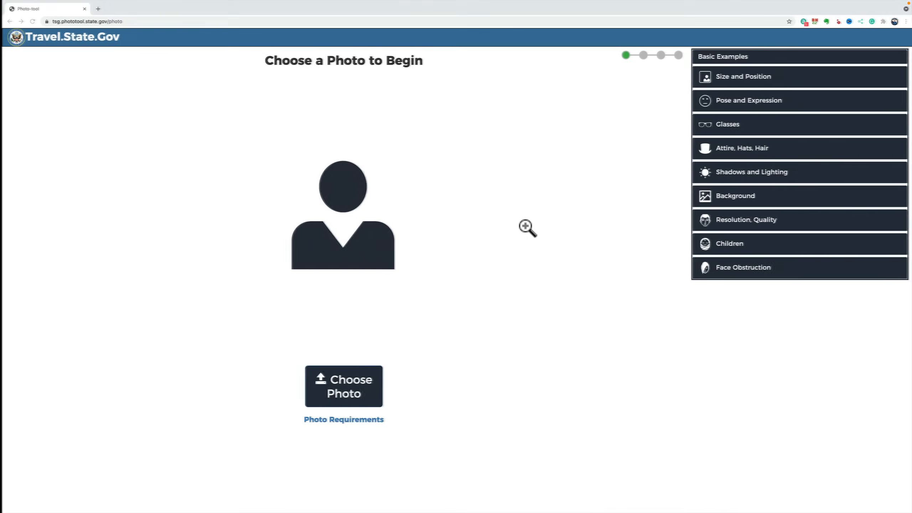
- Upload PP-1.jpg from the Desktop to the photo tool
left_click(343, 386)
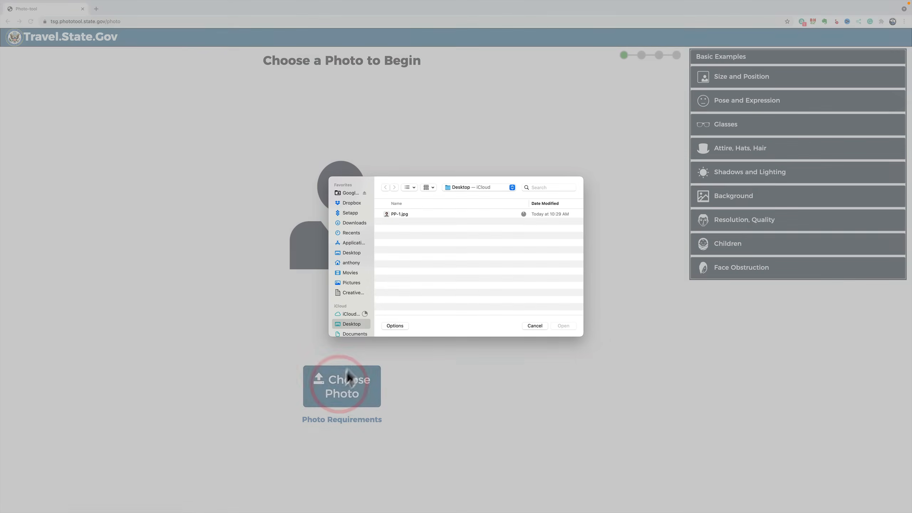
left_click(399, 214)
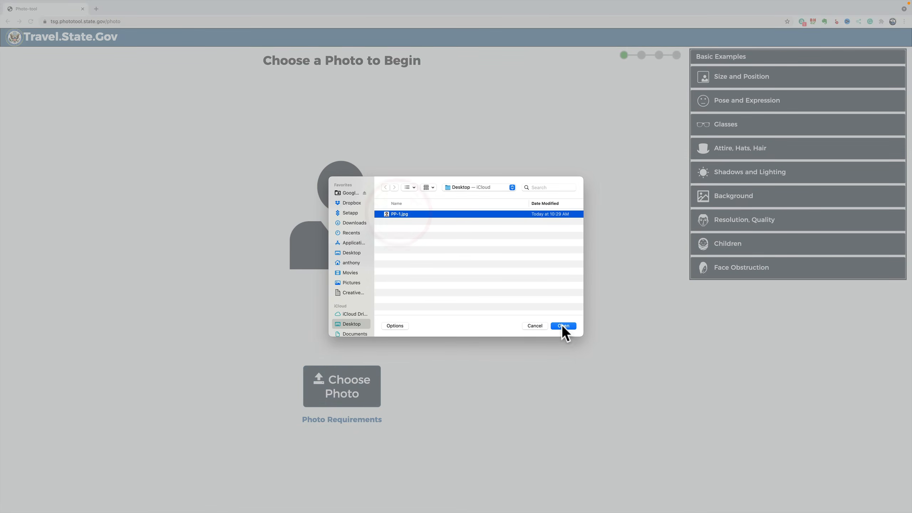
left_click(561, 325)
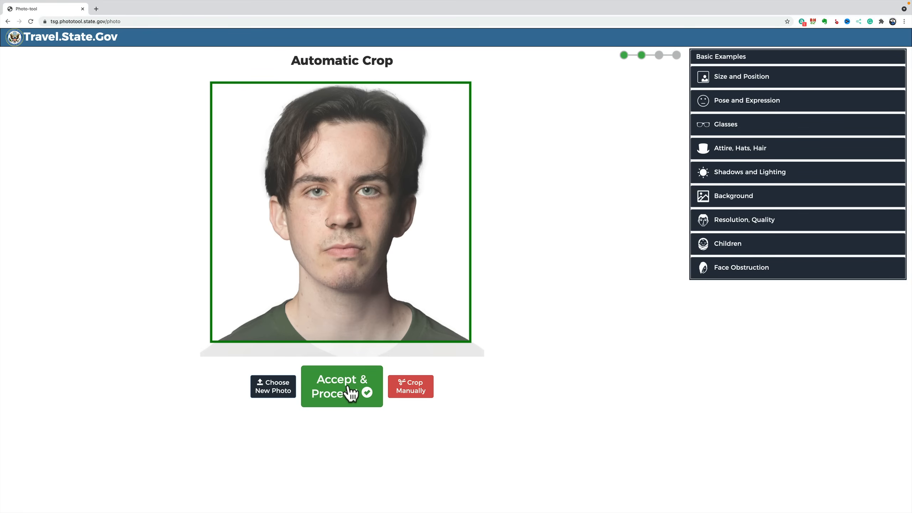
mouse_move(408, 215)
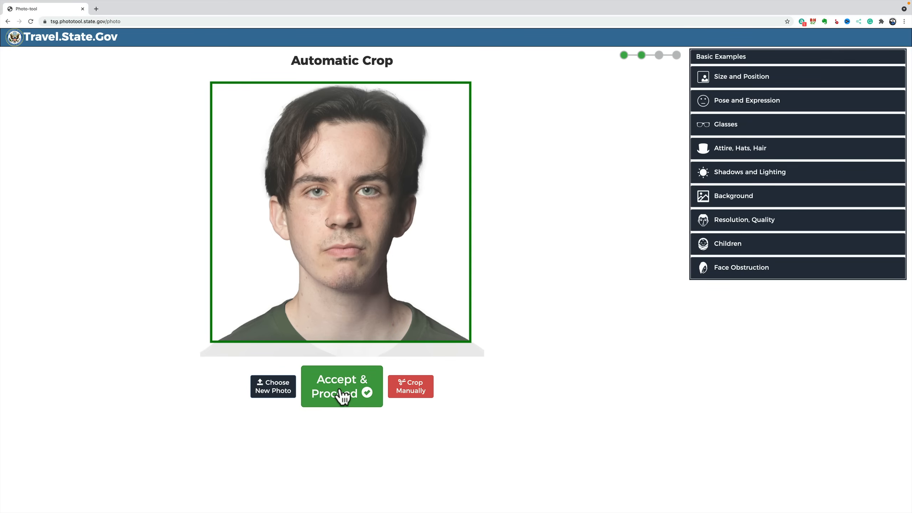
- Accept the tool's automatic crop and download cropped-PP-1.jpg
left_click(342, 386)
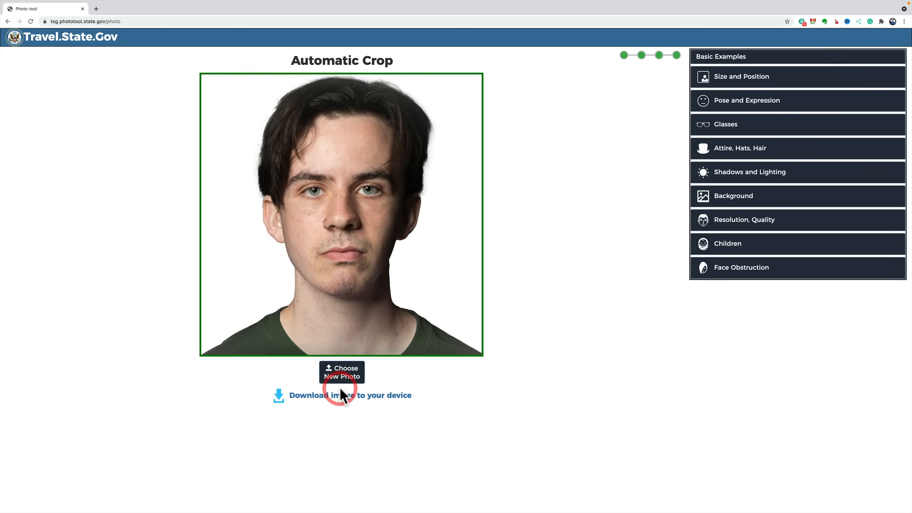
mouse_move(349, 396)
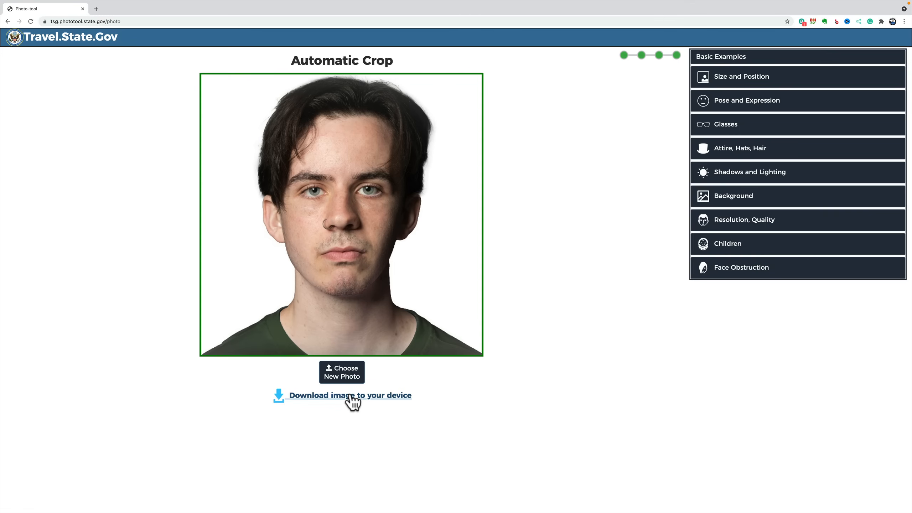
left_click(349, 395)
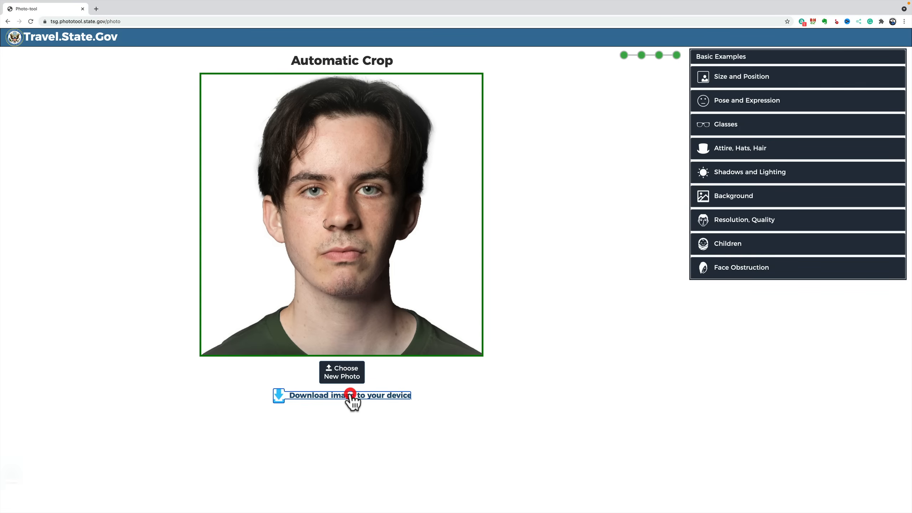
left_click(349, 395)
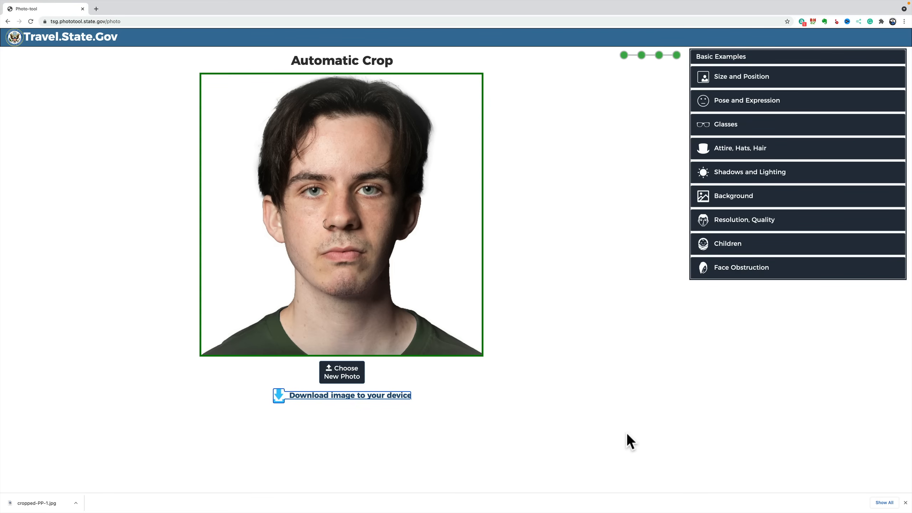
mouse_move(529, 328)
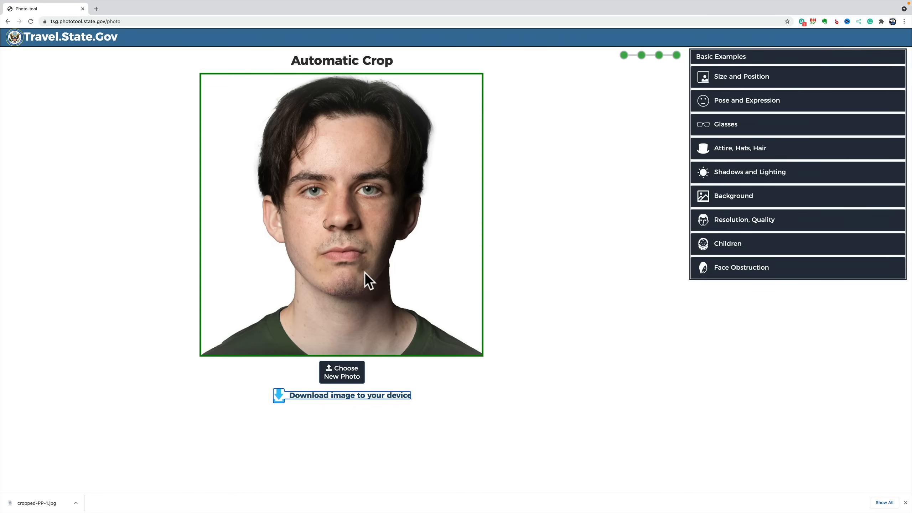
mouse_move(396, 273)
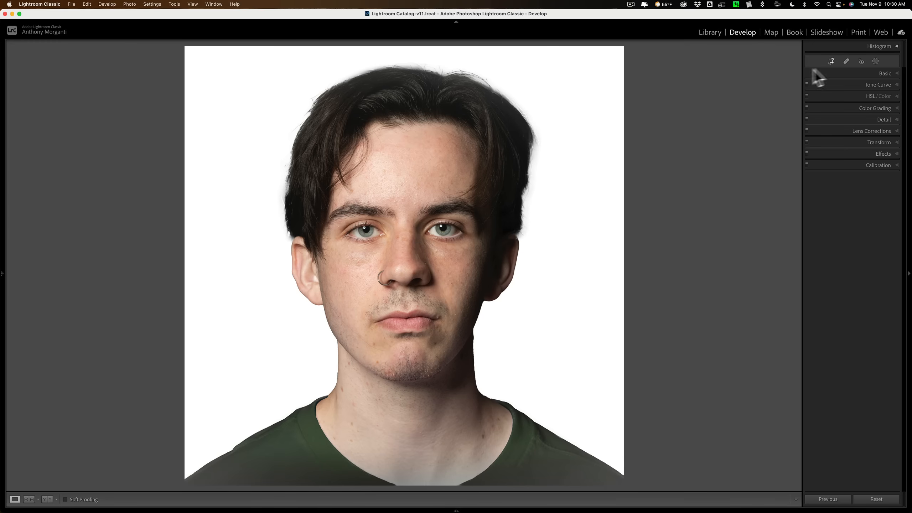
mouse_move(755, 103)
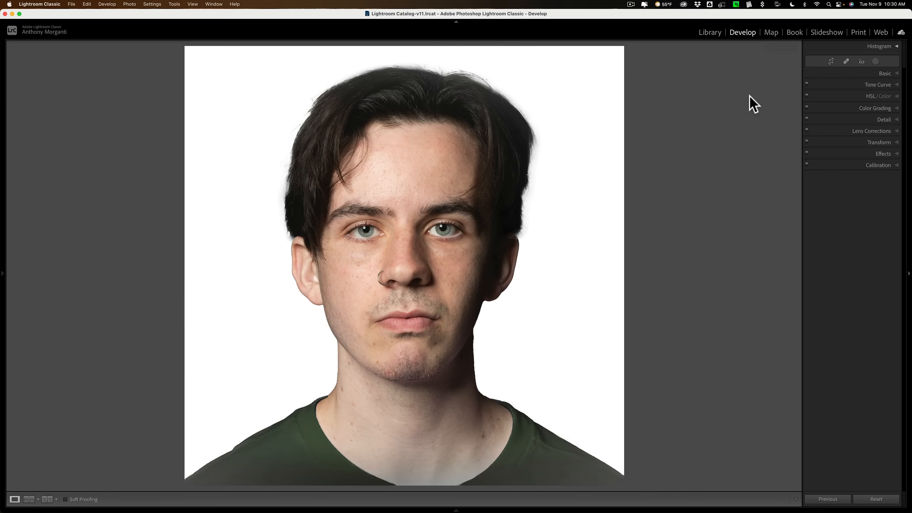
mouse_move(860, 47)
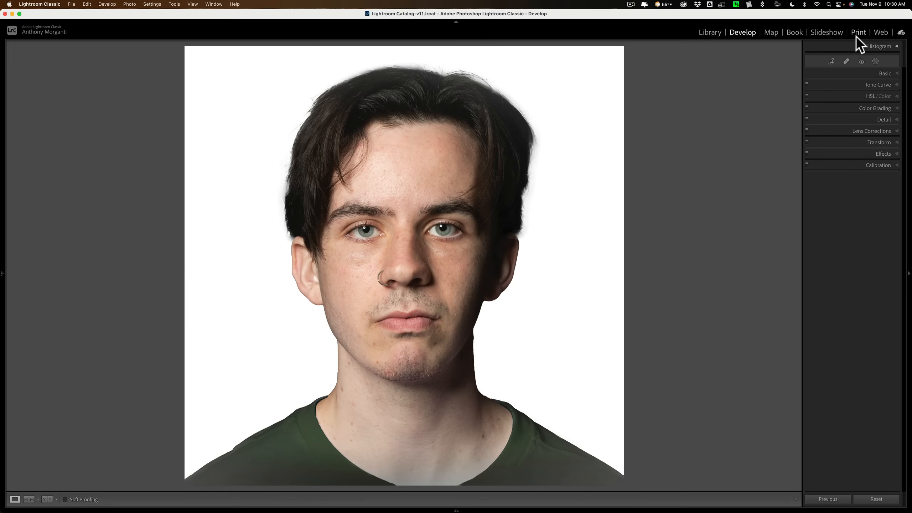
- Switch Lightroom Classic to the Print module
left_click(858, 32)
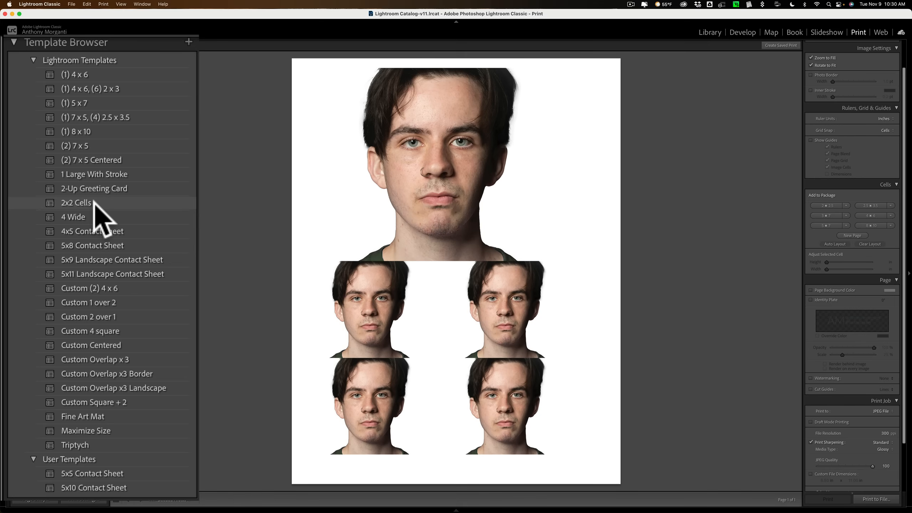
- Apply the (1) 4 x 6 template and set the cell height to 2 in
left_click(77, 202)
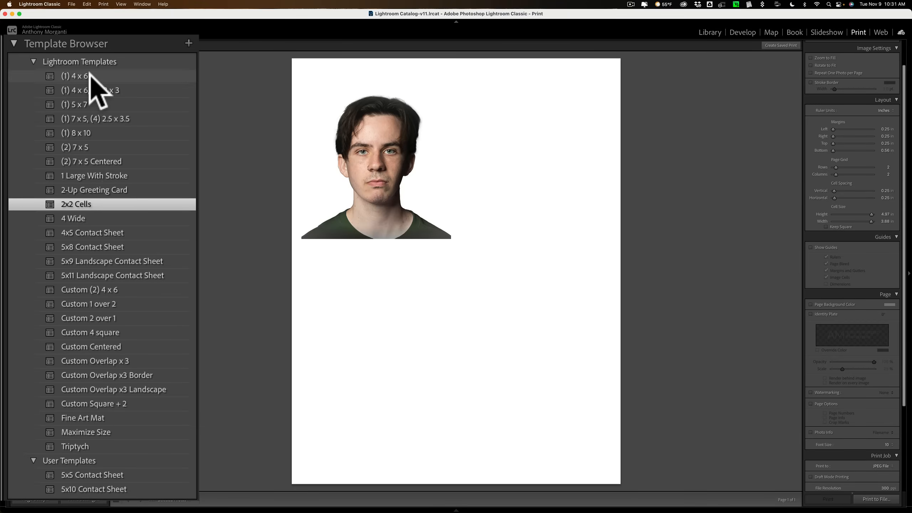
left_click(75, 76)
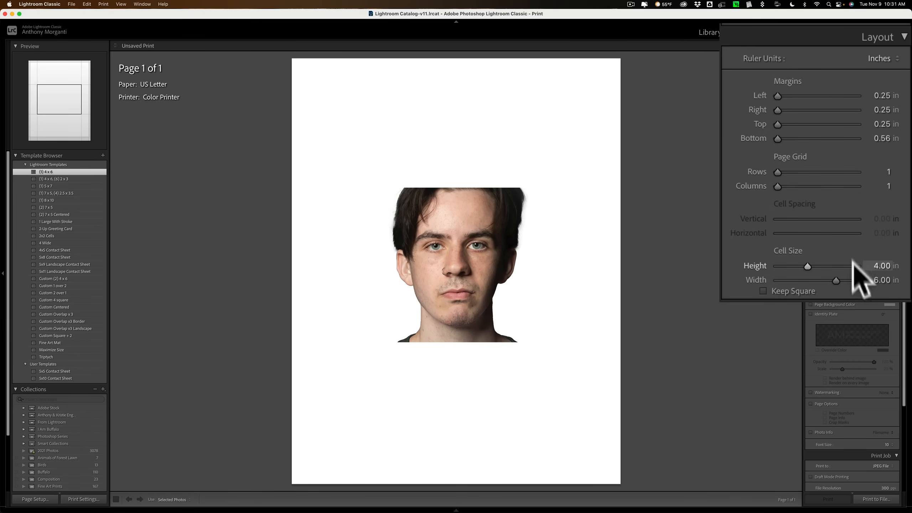
left_click(883, 265)
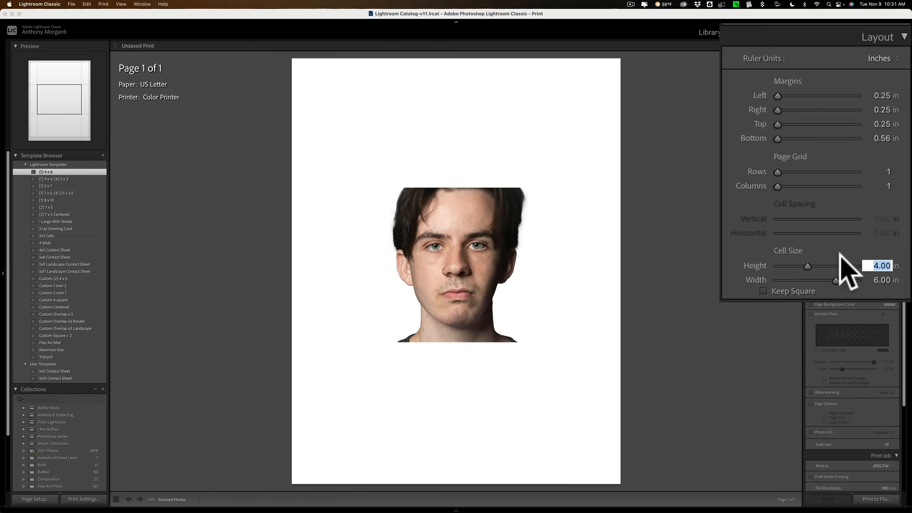
type("2")
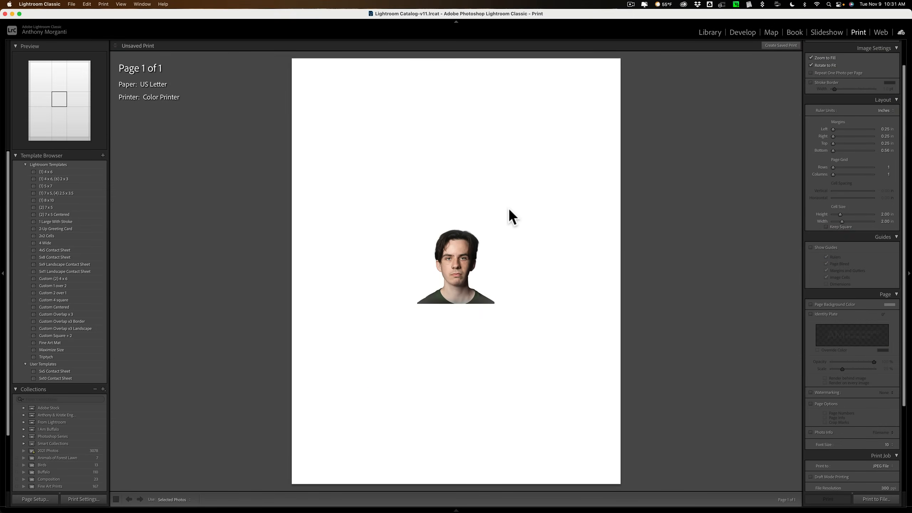
mouse_move(885, 222)
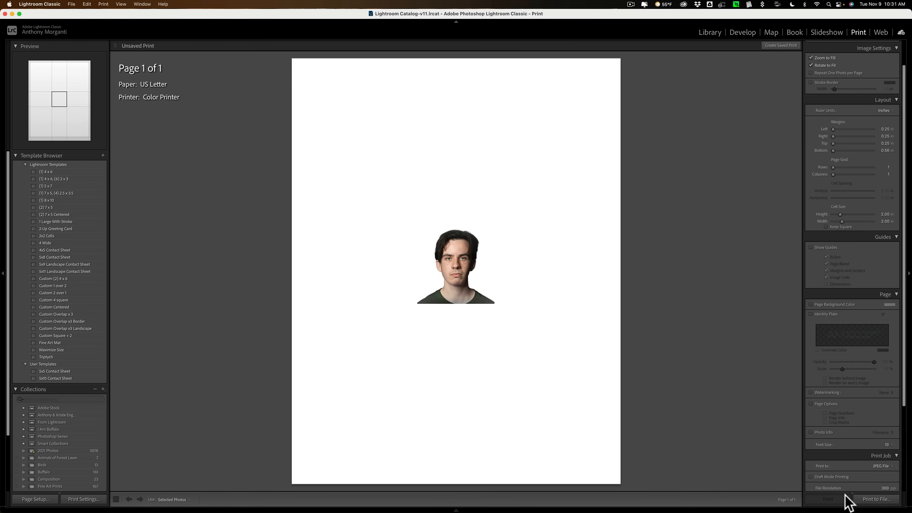
- Set Print Sharpening to Low and Media Type to Glossy in Print Job
scroll("down", 3)
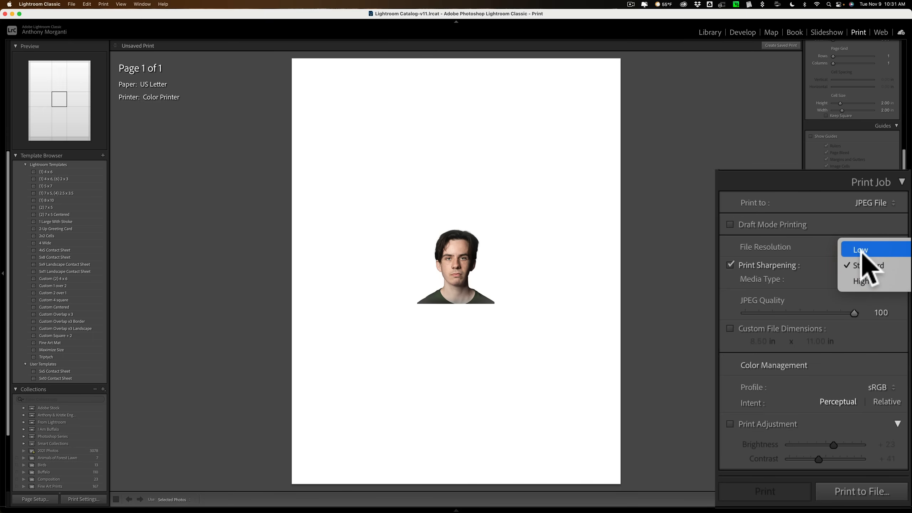
left_click(861, 249)
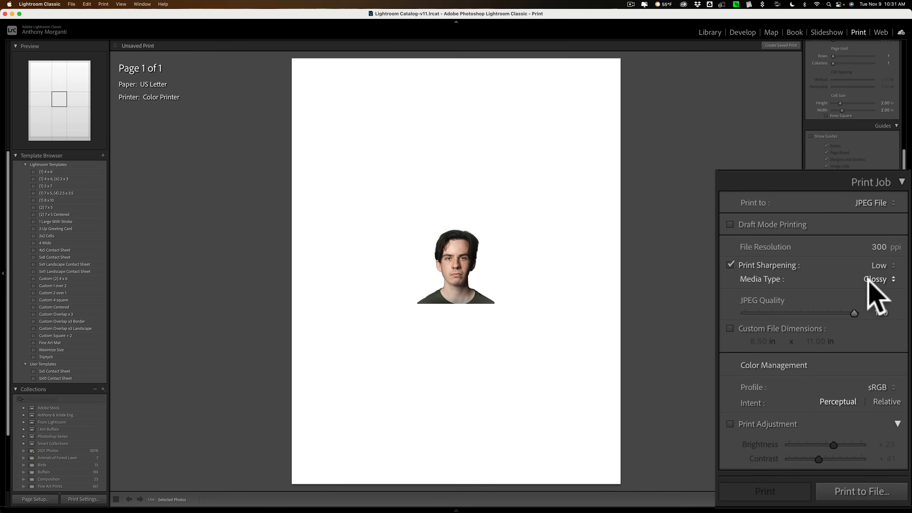
left_click(876, 279)
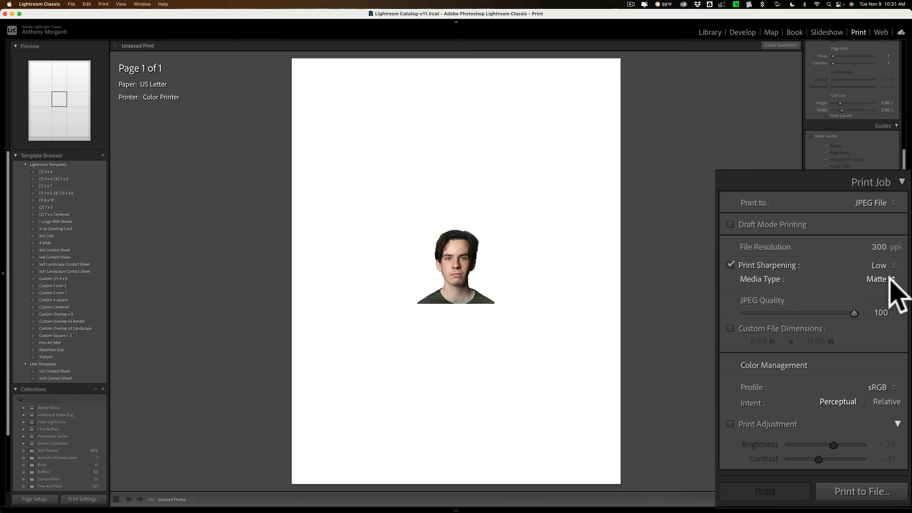
left_click(878, 278)
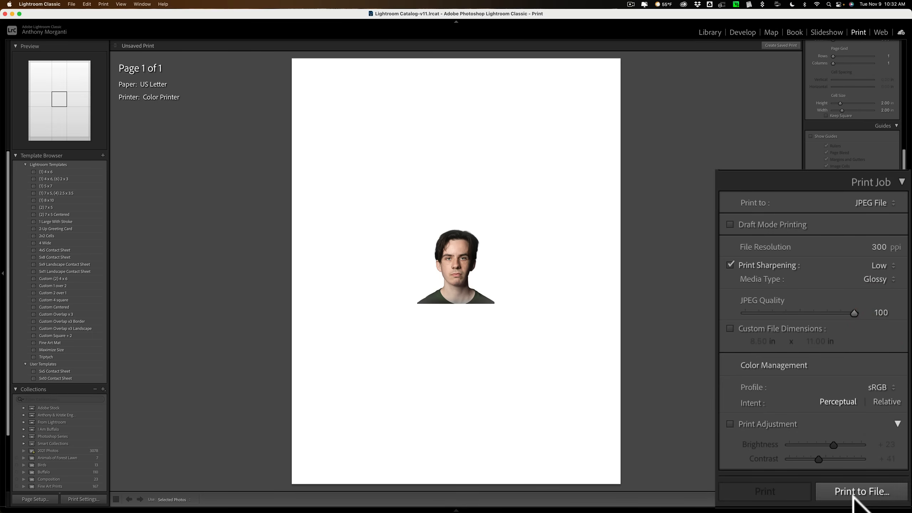
- Switch Print to from JPEG File to Printer, keeping Glossy media type
left_click(871, 203)
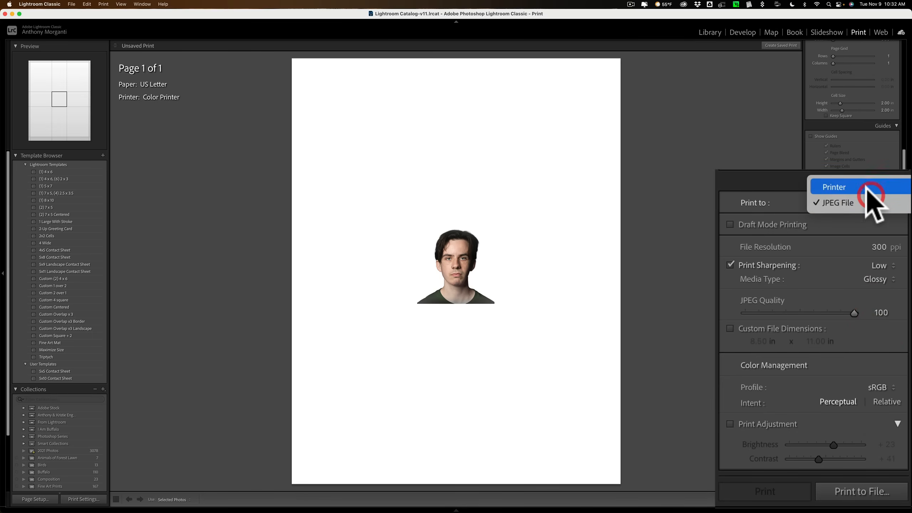
left_click(834, 186)
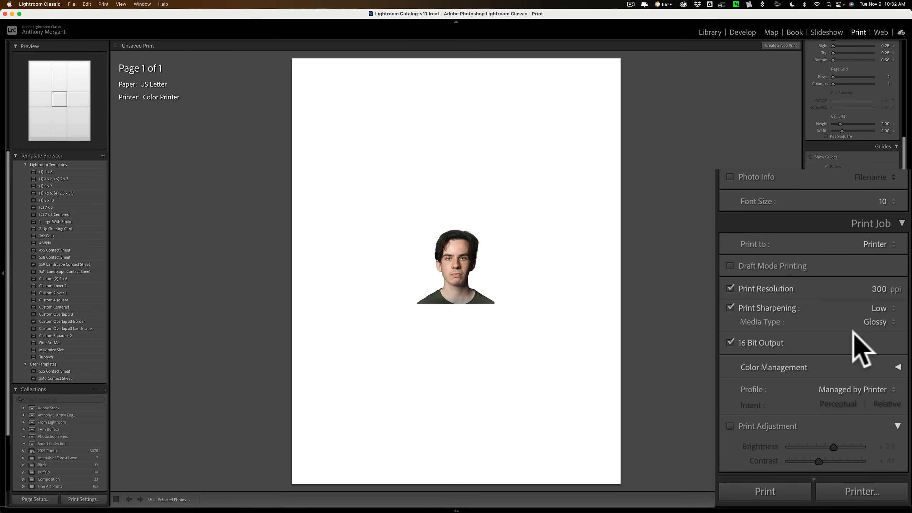
left_click(875, 321)
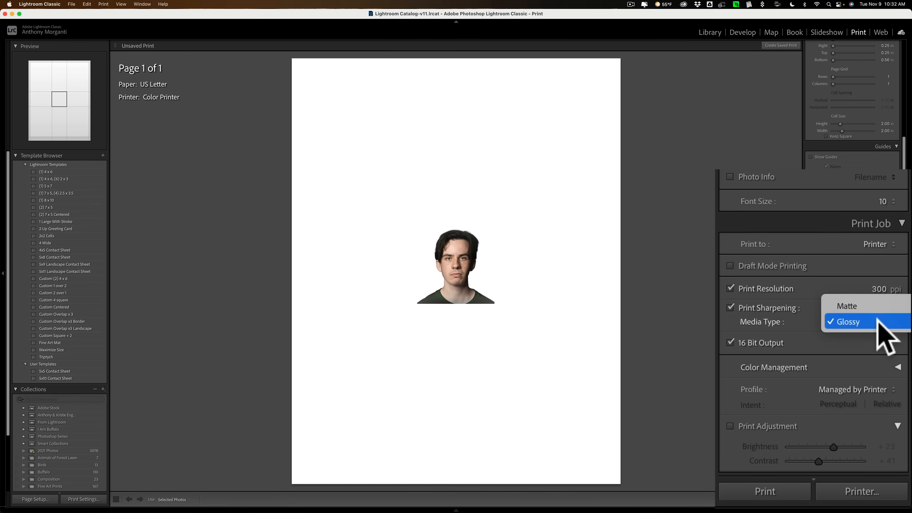
left_click(847, 321)
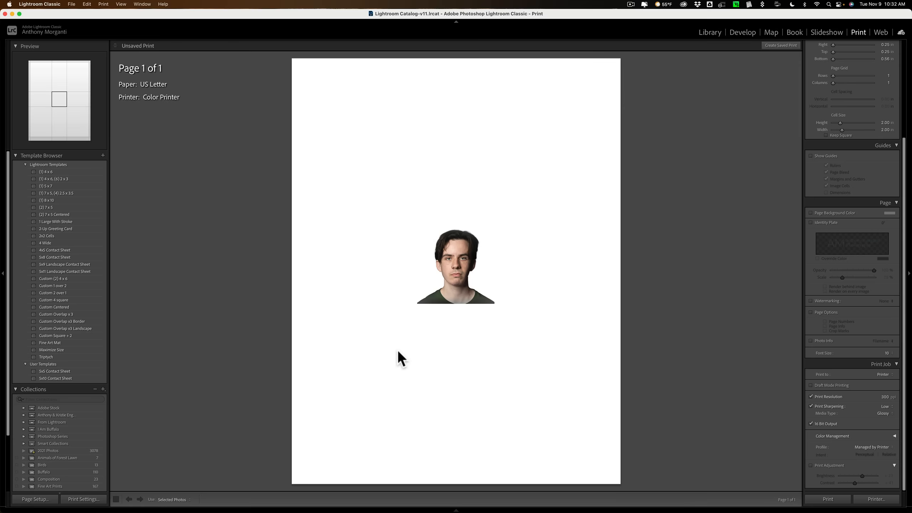
mouse_move(517, 246)
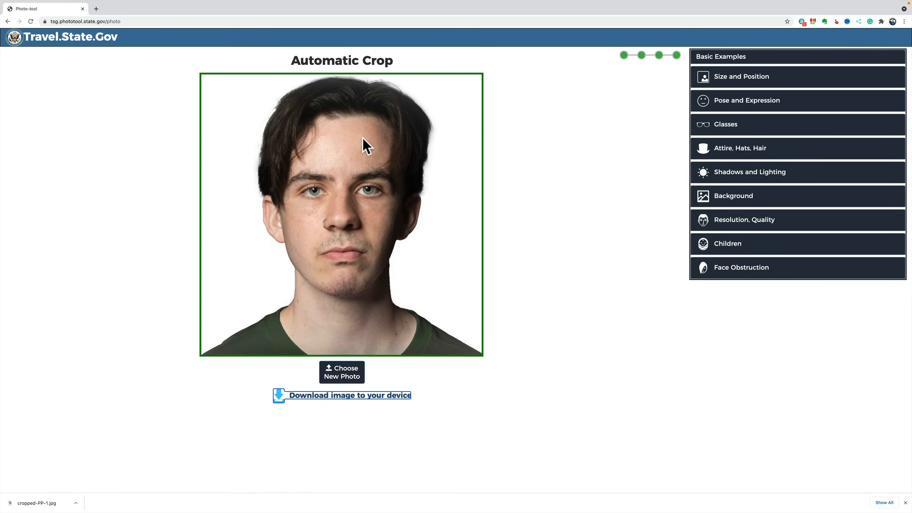
mouse_move(365, 131)
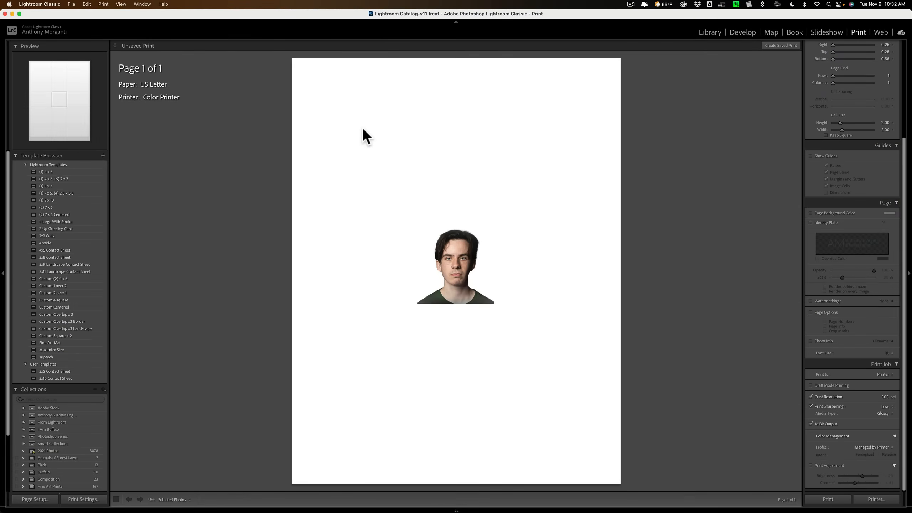
mouse_move(727, 29)
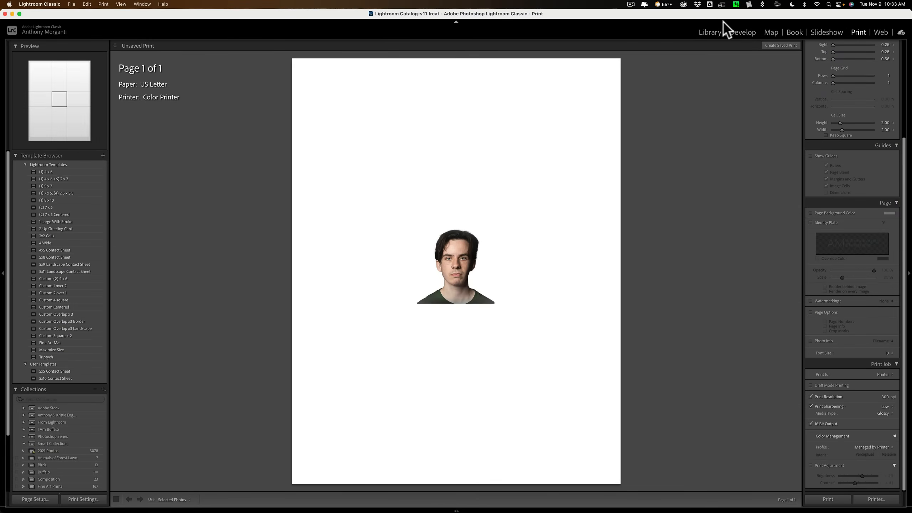
- Switch to the Develop module to edit the square-cropped portrait
left_click(742, 32)
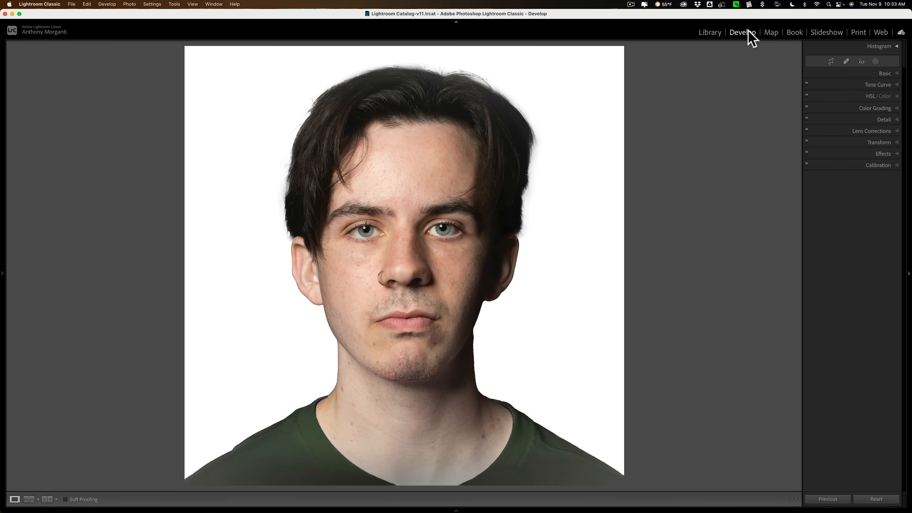